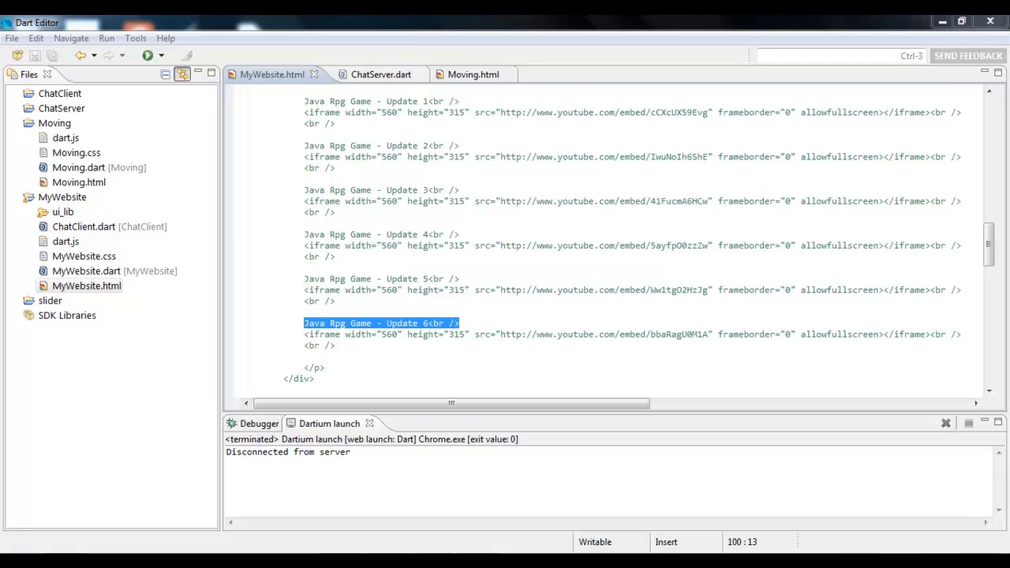
Review the MyWebsite.html video entries and bring up the Moving.html source with its 800x300 game canvas.
{"action": "scroll", "scroll_direction": "up", "scroll_amount": 3}
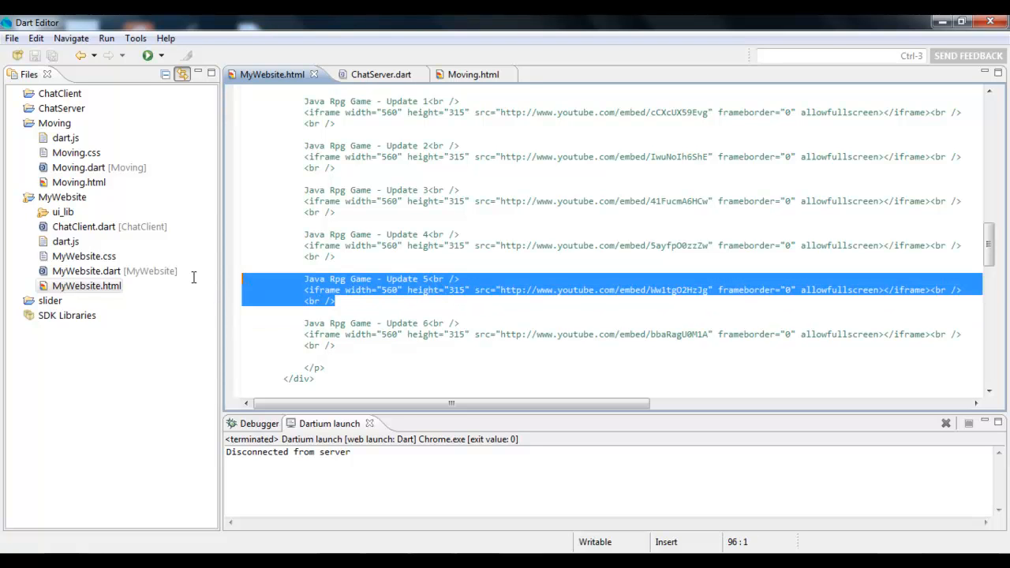
{"action": "mouse_move", "coordinate": [199, 278]}
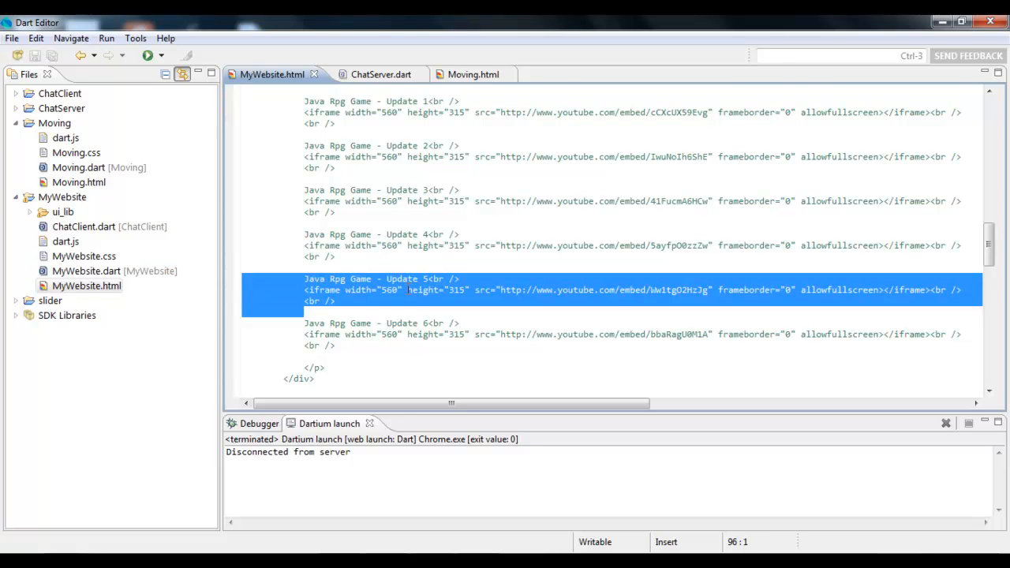
{"action": "left_click", "coordinate": [332, 300]}
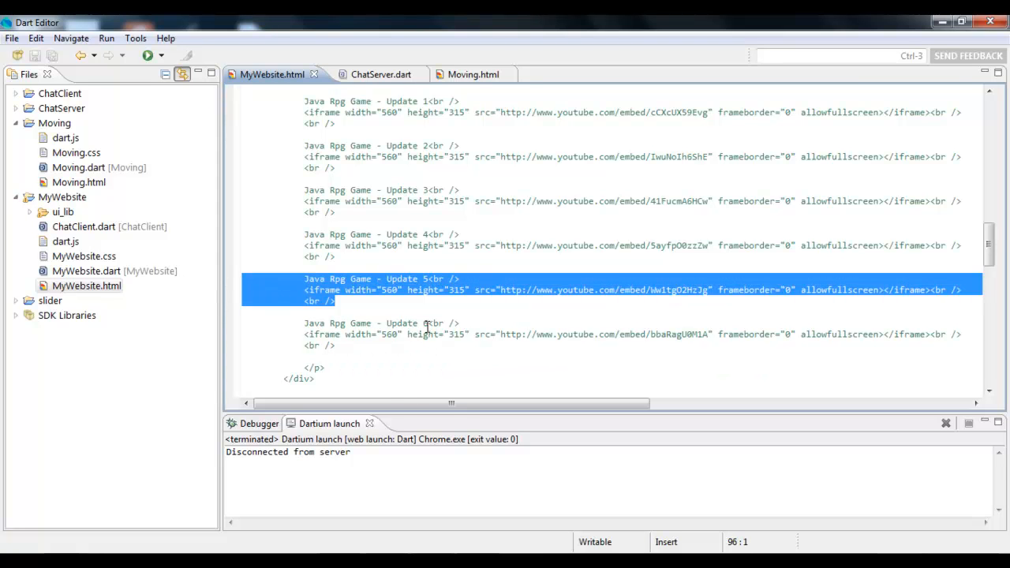
{"action": "left_click", "coordinate": [332, 300]}
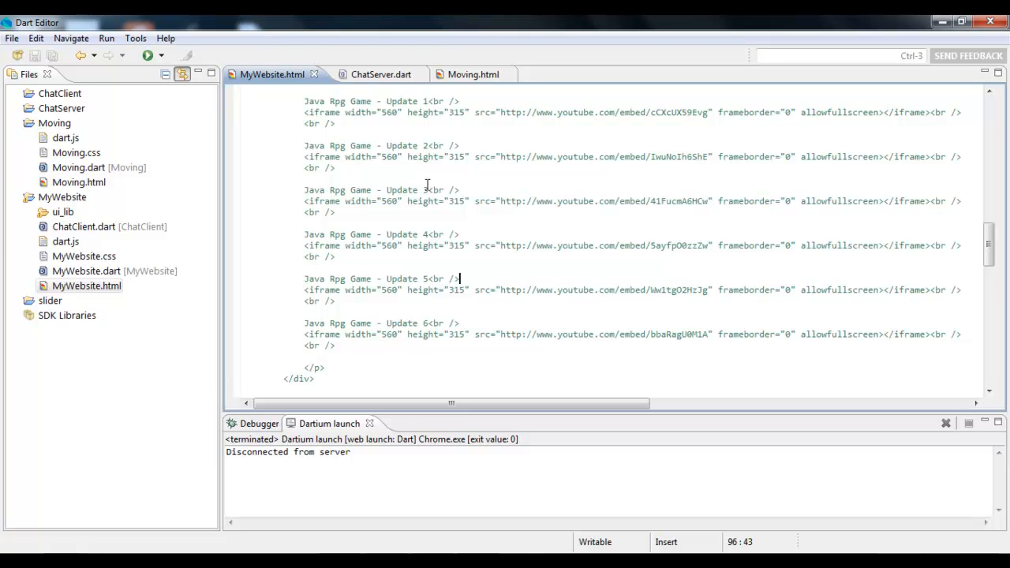
{"action": "mouse_move", "coordinate": [474, 75]}
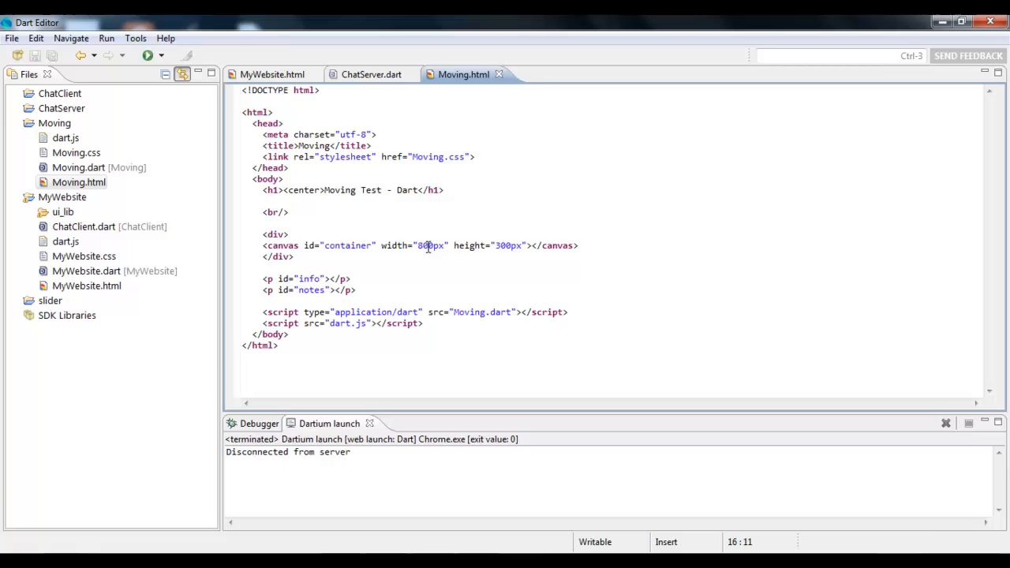
{"action": "left_click", "coordinate": [147, 54]}
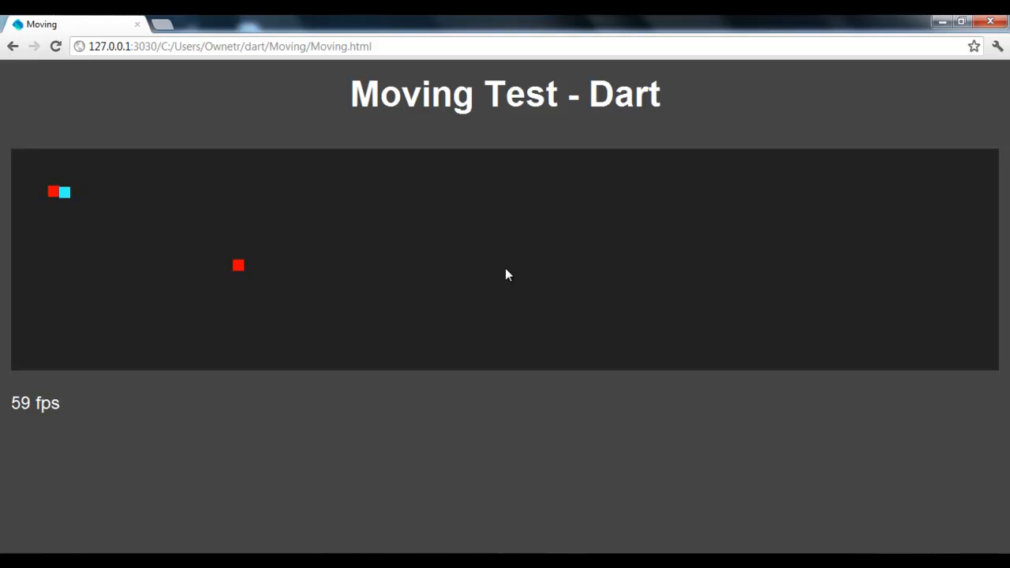
{"action": "mouse_move", "coordinate": [156, 184]}
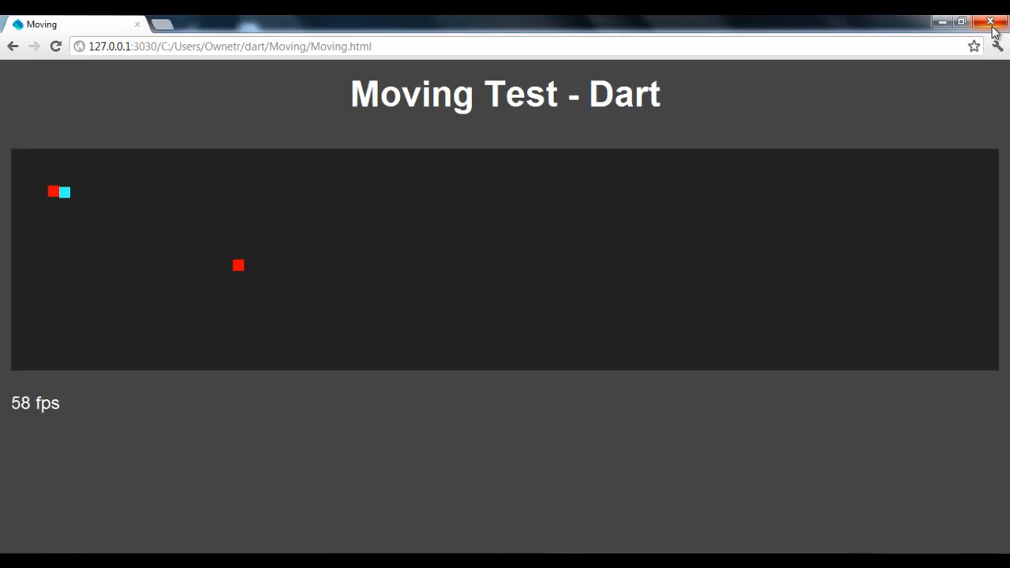
{"action": "left_click", "coordinate": [988, 16]}
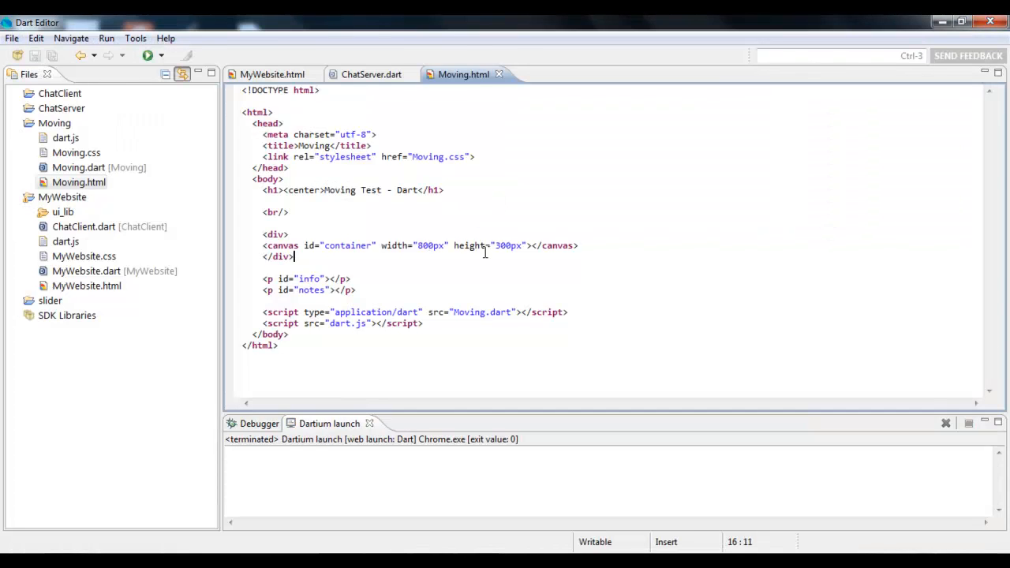
Run MyWebsite.html in Dartium and scroll through its Home page with menu and welcome text.
{"action": "left_click", "coordinate": [271, 74]}
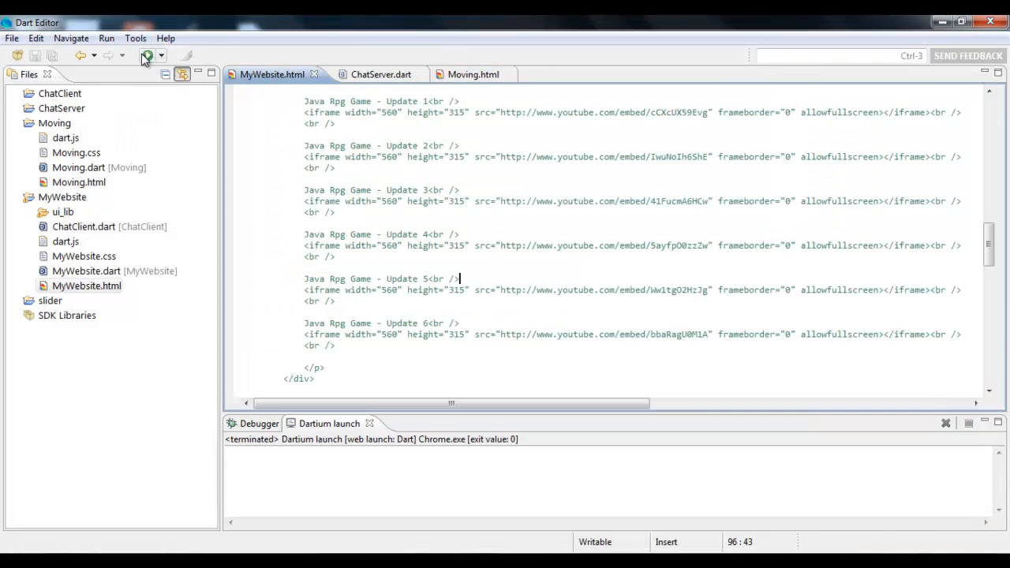
{"action": "left_click", "coordinate": [145, 55]}
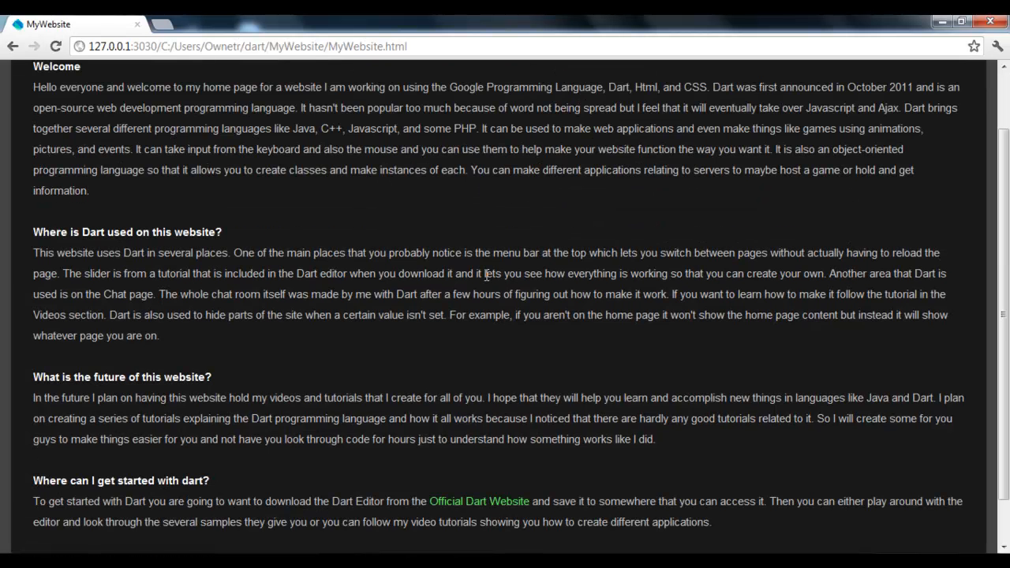
{"action": "scroll", "scroll_direction": "down", "scroll_amount": 3}
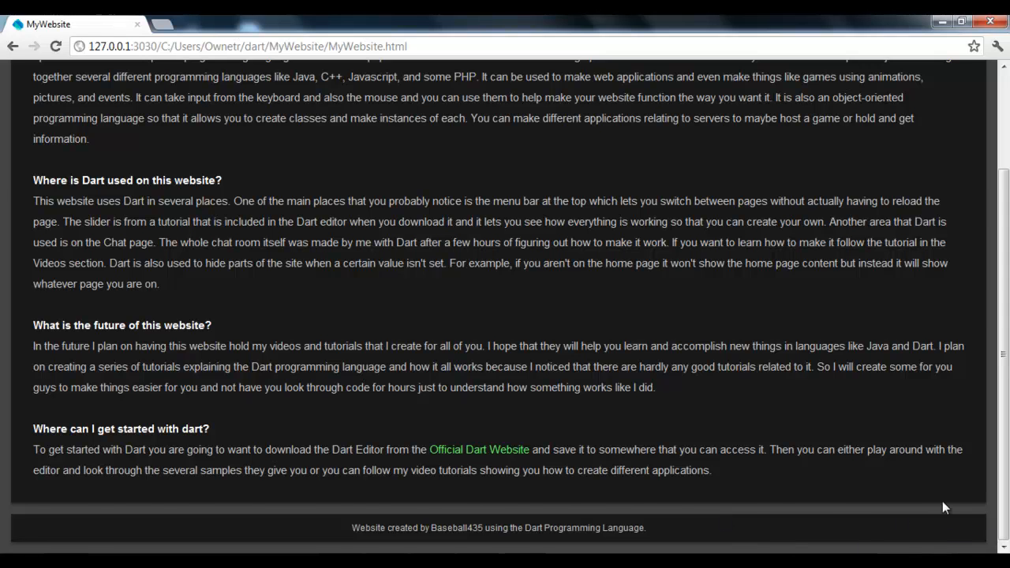
{"action": "scroll", "scroll_direction": "up", "scroll_amount": 3}
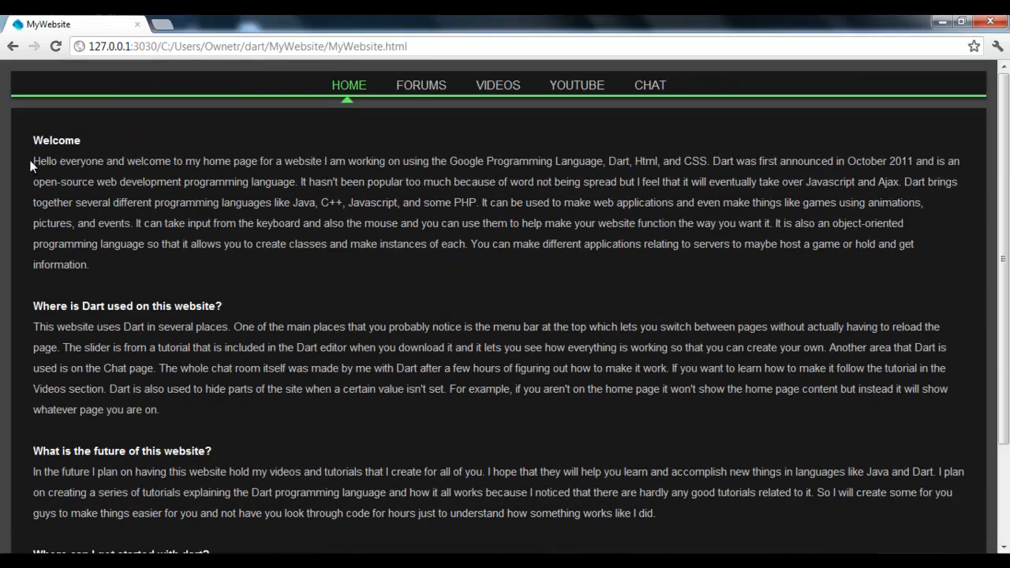
{"action": "mouse_move", "coordinate": [476, 290]}
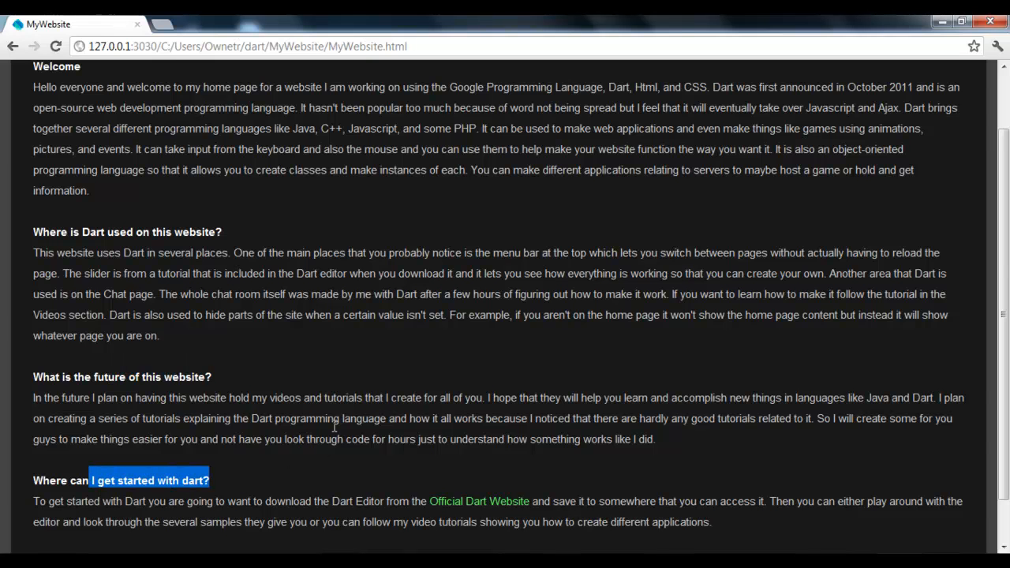
{"action": "scroll", "scroll_direction": "up", "scroll_amount": 3}
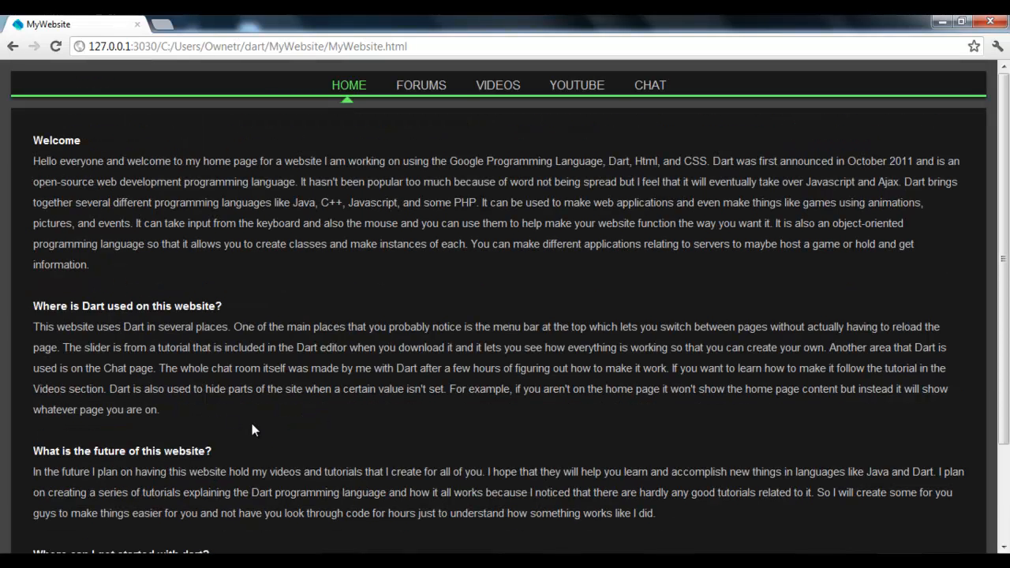
{"action": "mouse_move", "coordinate": [413, 93]}
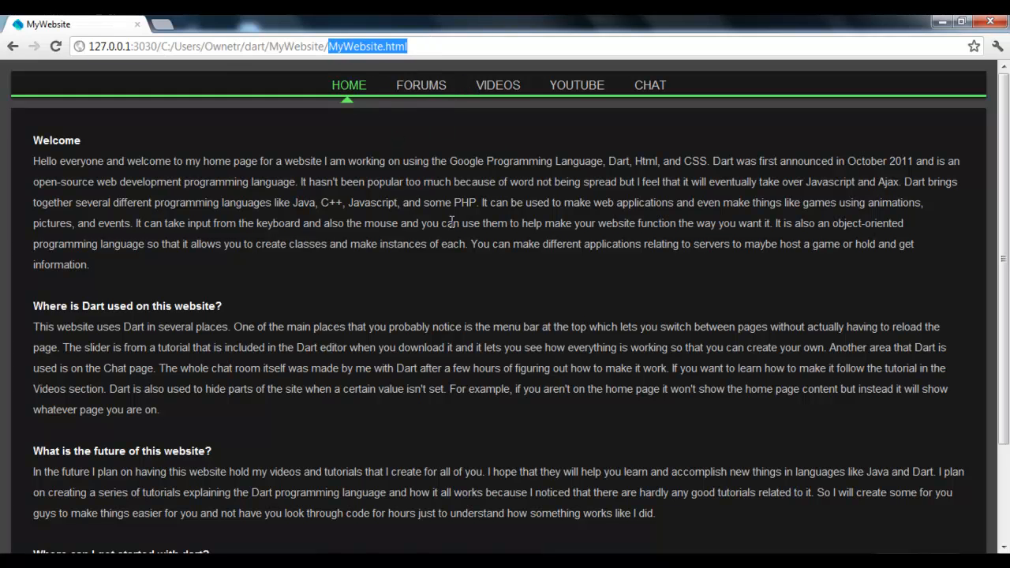
Visit the Forums and YouTube sections, then return to the Home page.
{"action": "left_click", "coordinate": [421, 85]}
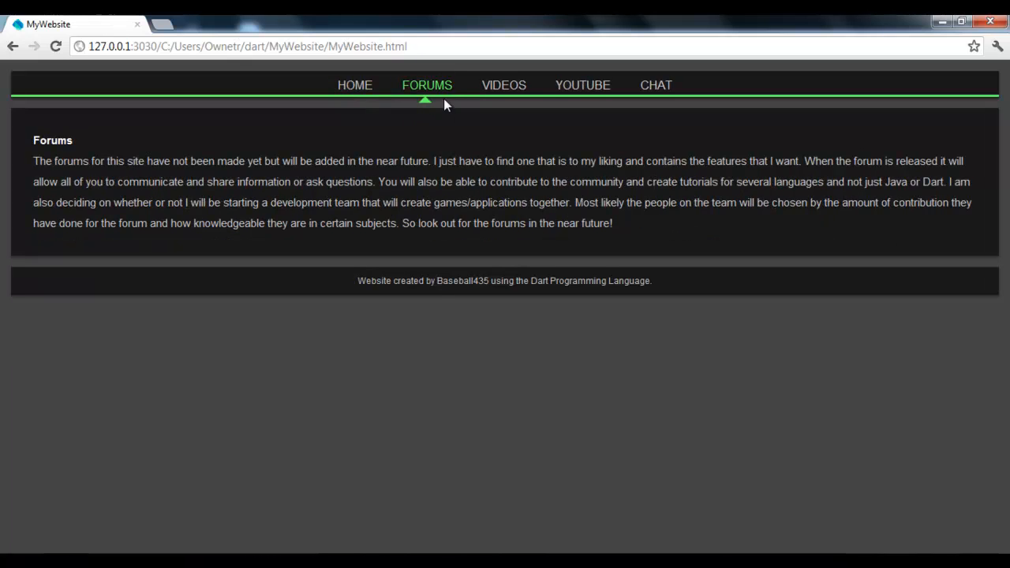
{"action": "left_click", "coordinate": [583, 86]}
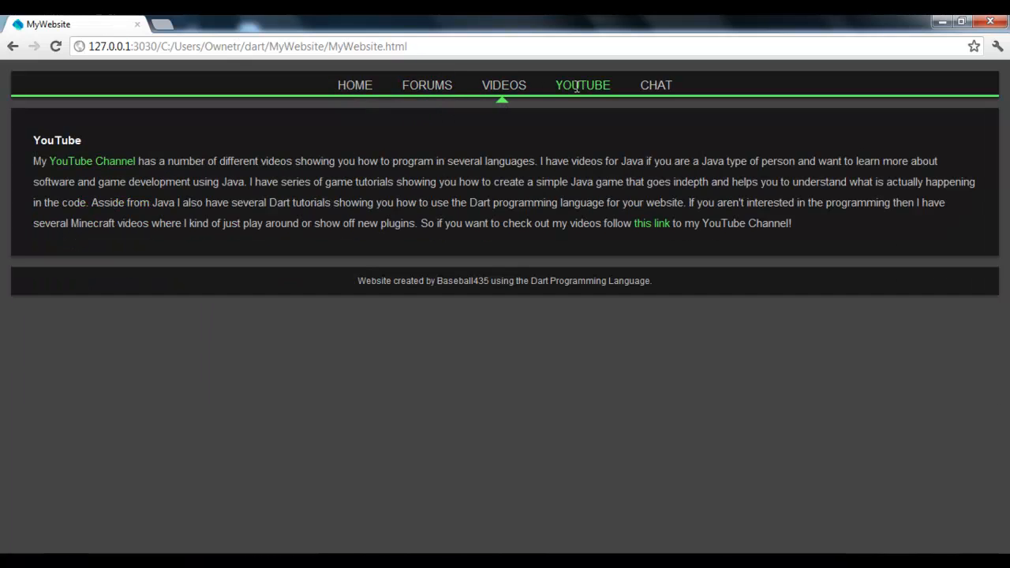
{"action": "left_click", "coordinate": [348, 86]}
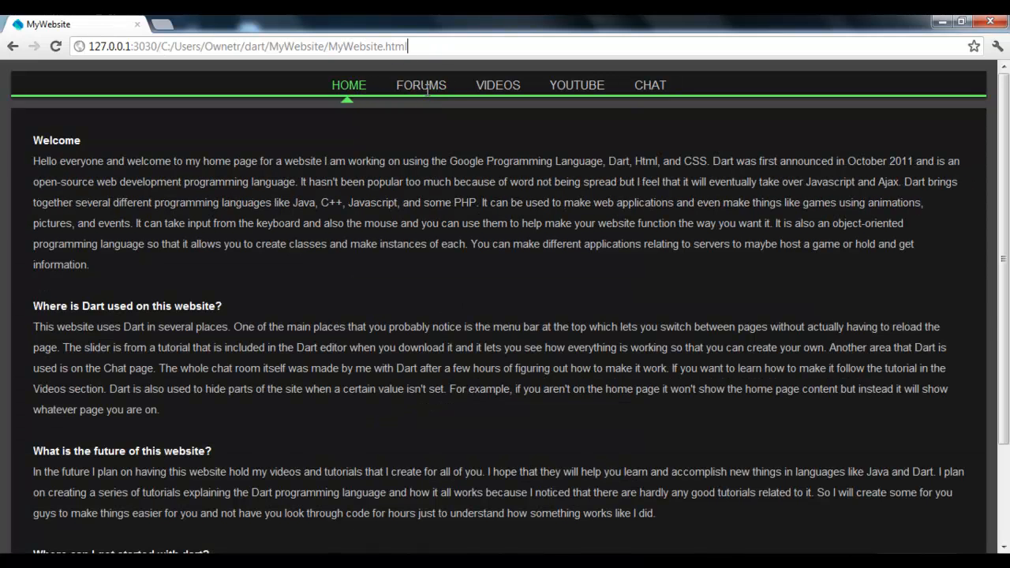
{"action": "mouse_move", "coordinate": [386, 83]}
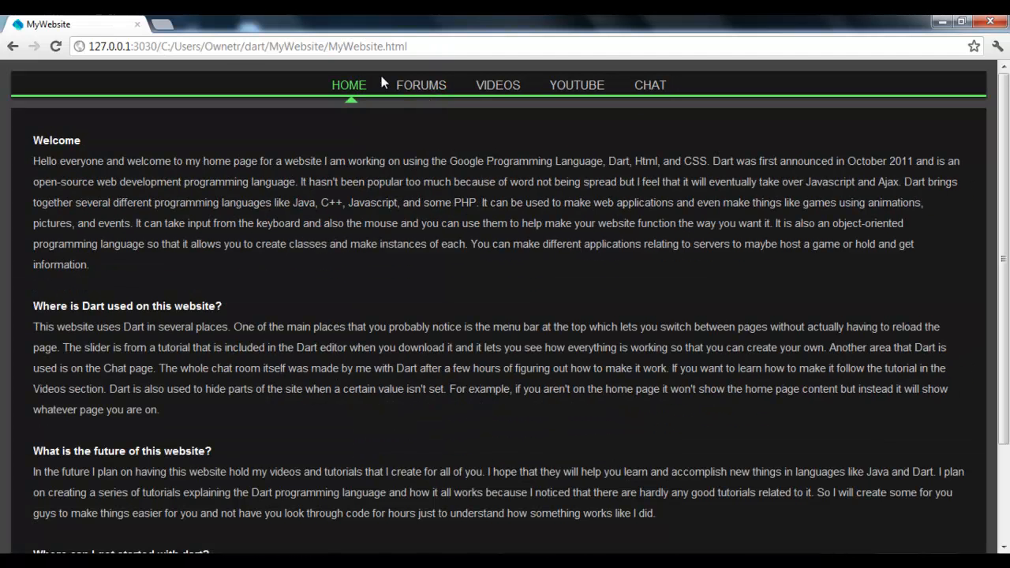
{"action": "scroll", "scroll_direction": "down", "scroll_amount": 3}
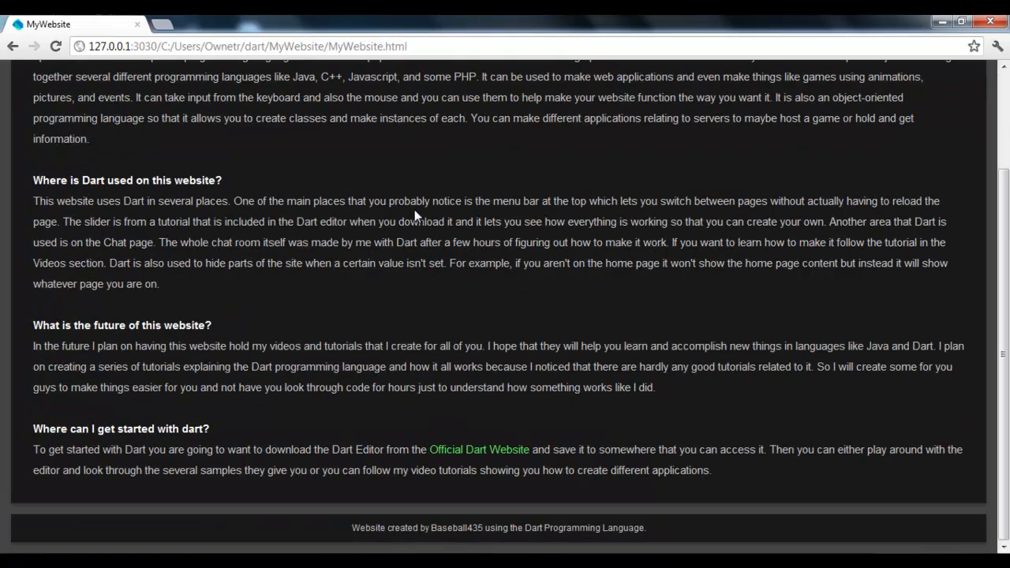
{"action": "scroll", "scroll_direction": "up", "scroll_amount": 3}
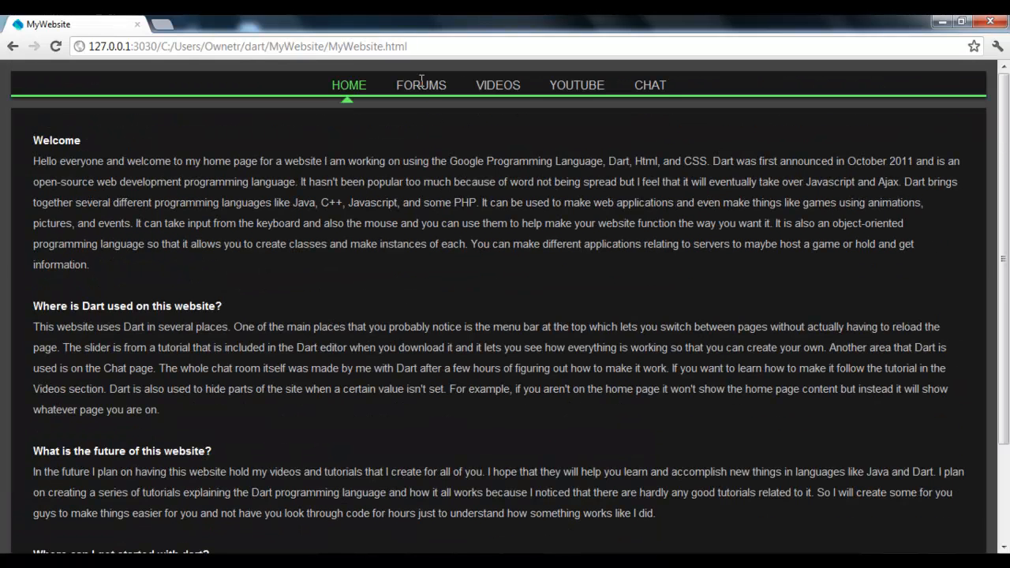
Show the Videos section and select its heading and intro paragraph above the Java and Minecraft links.
{"action": "left_click", "coordinate": [497, 85]}
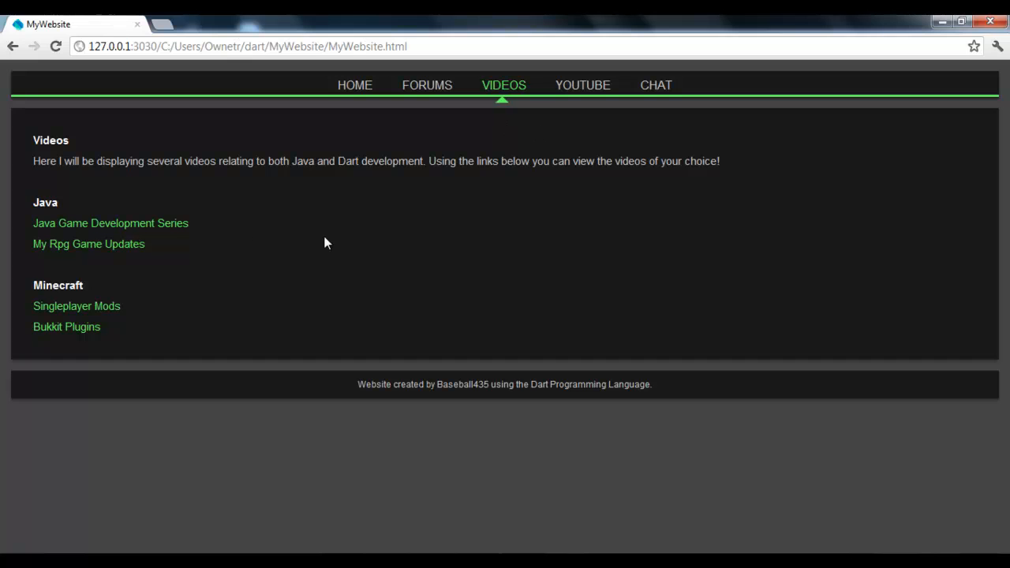
{"action": "mouse_move", "coordinate": [173, 231]}
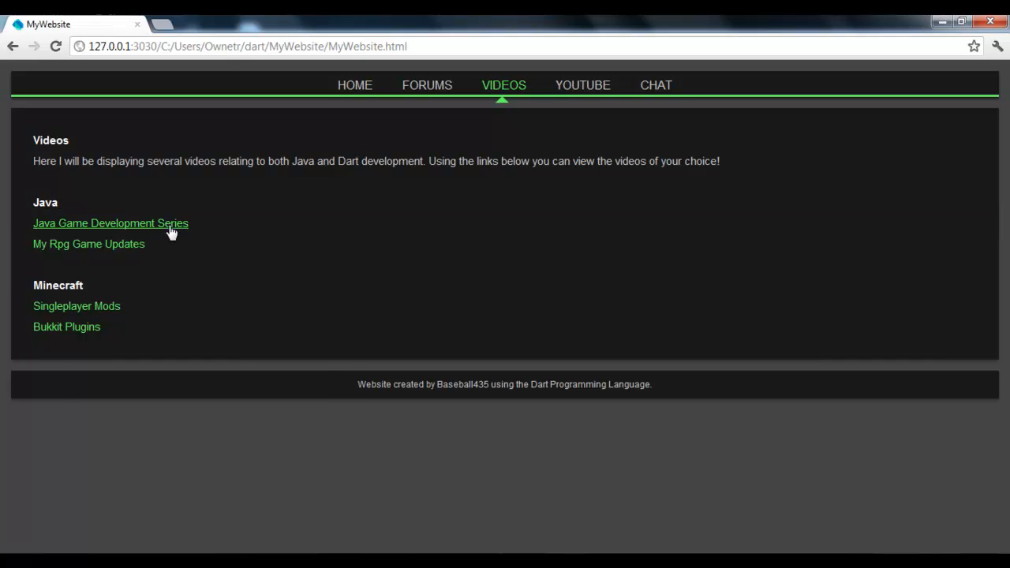
{"action": "double_click", "coordinate": [79, 327]}
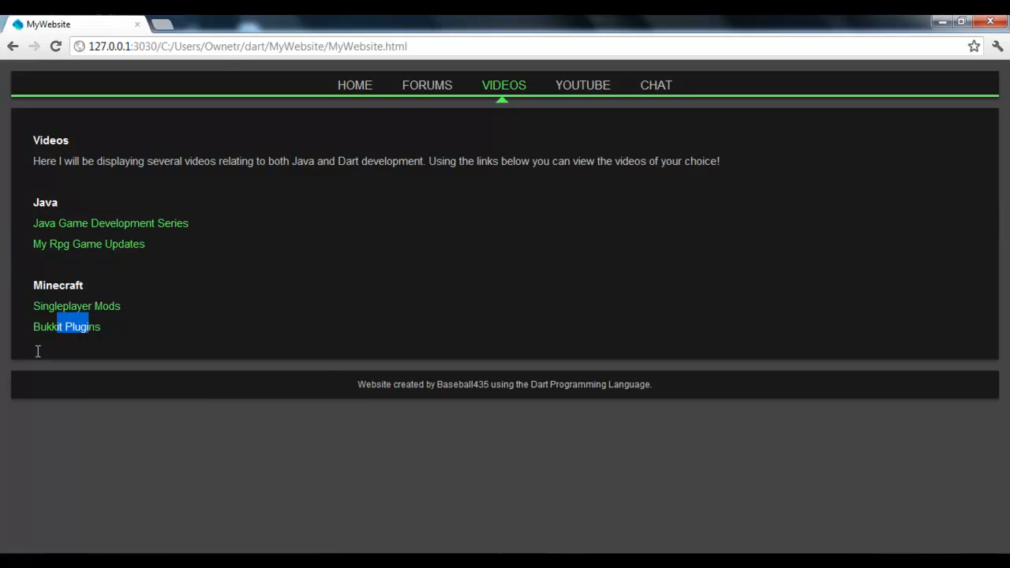
{"action": "mouse_move", "coordinate": [150, 357]}
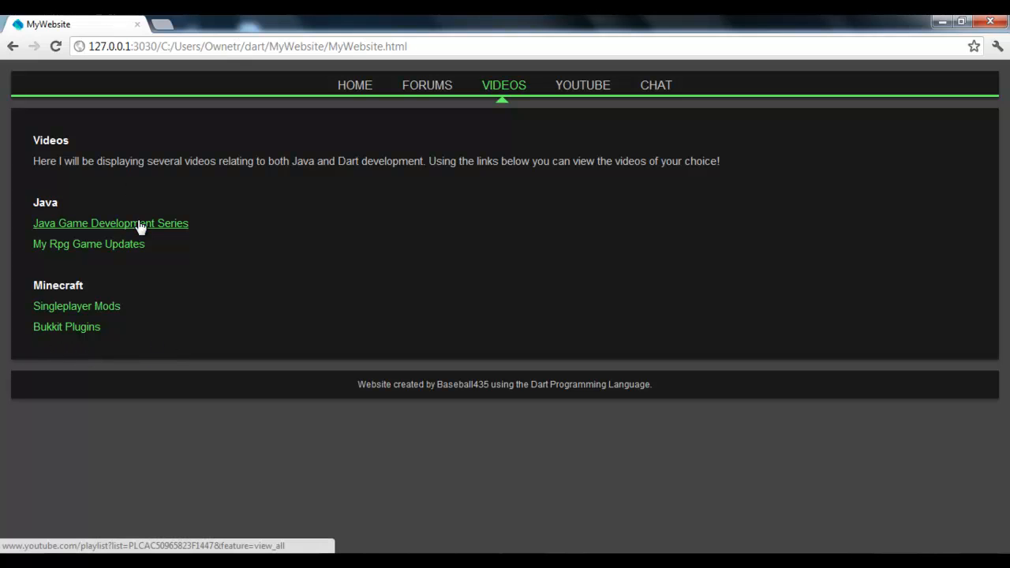
{"action": "mouse_move", "coordinate": [167, 236]}
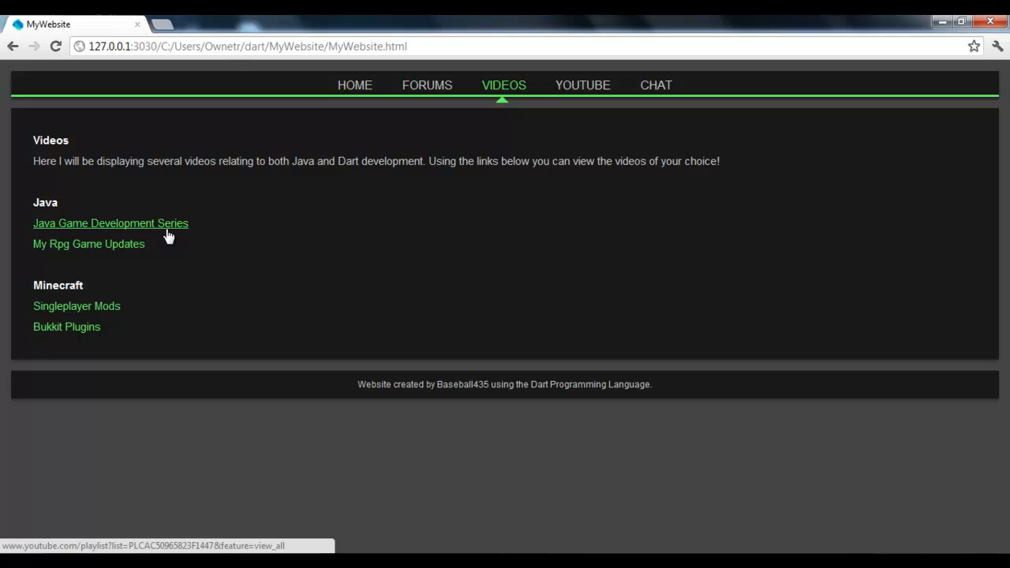
{"action": "left_click", "coordinate": [110, 222]}
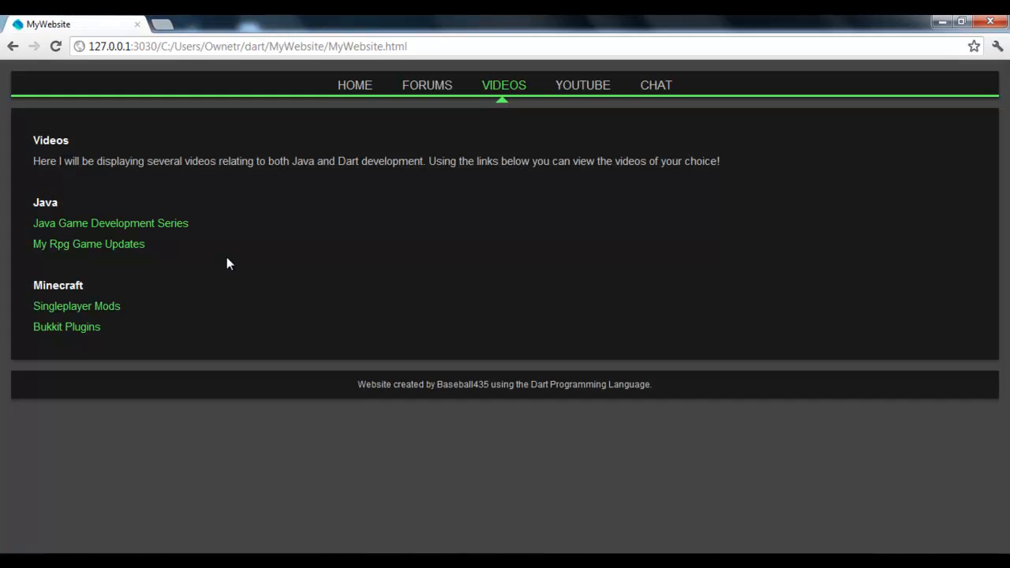
{"action": "mouse_move", "coordinate": [360, 308]}
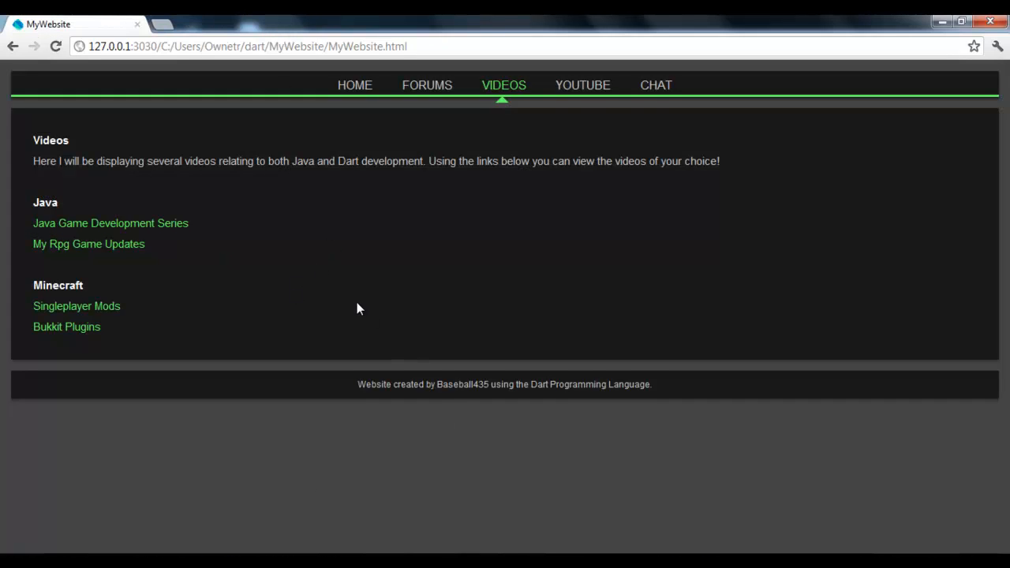
{"action": "mouse_move", "coordinate": [146, 291]}
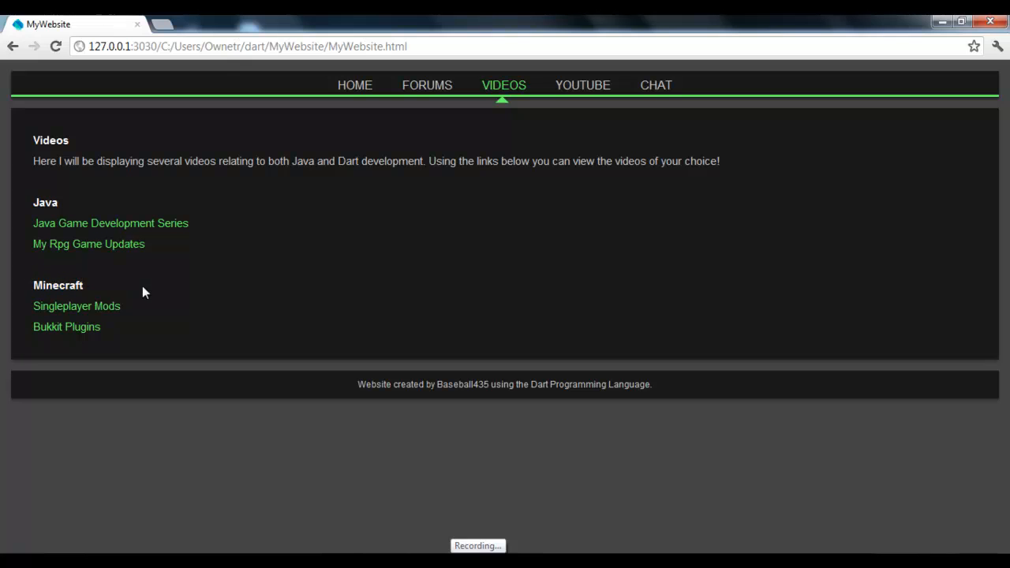
{"action": "mouse_move", "coordinate": [104, 287]}
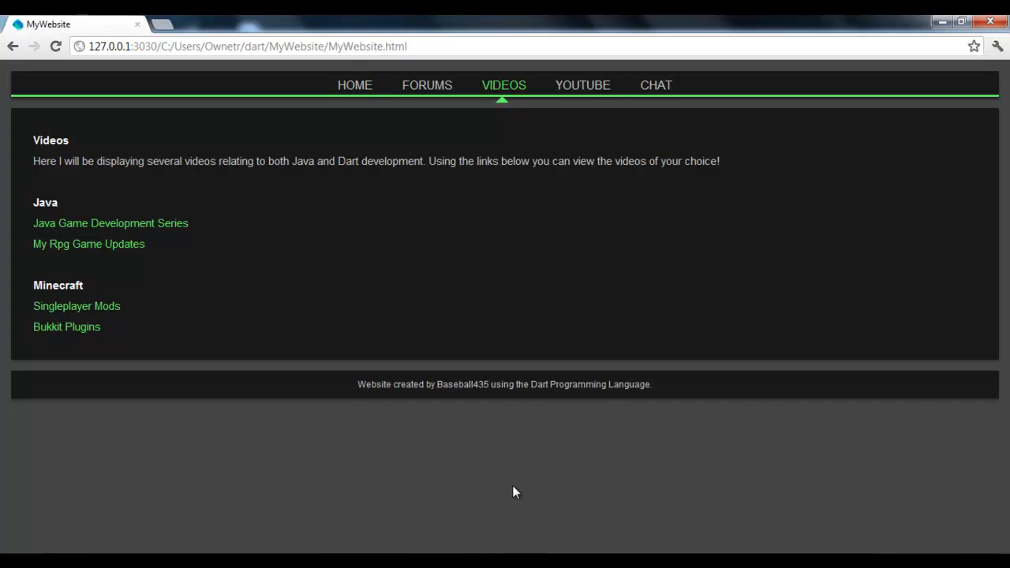
{"action": "mouse_move", "coordinate": [520, 192]}
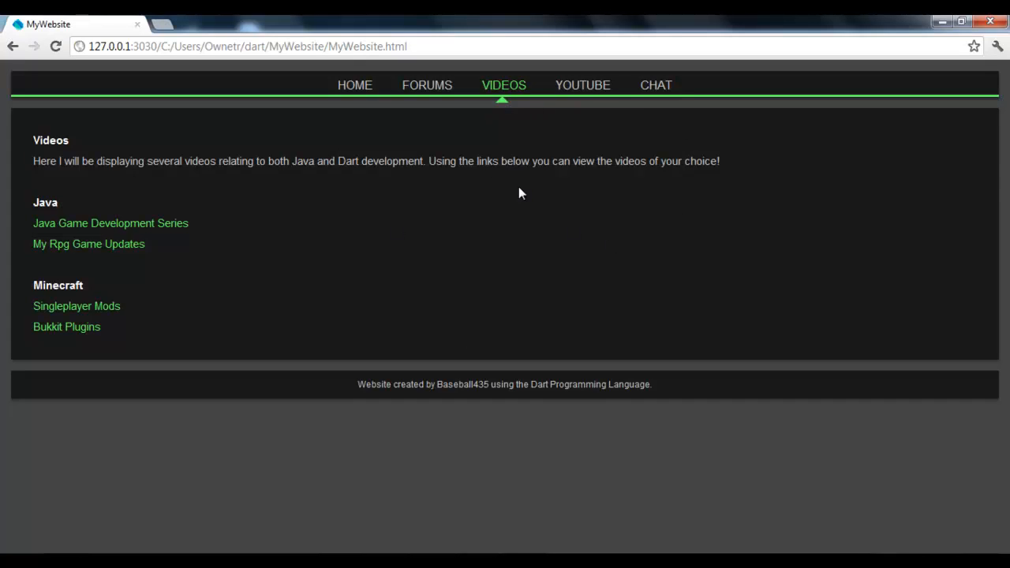
{"action": "left_click_drag", "start_coordinate": [66, 139], "coordinate": [720, 161]}
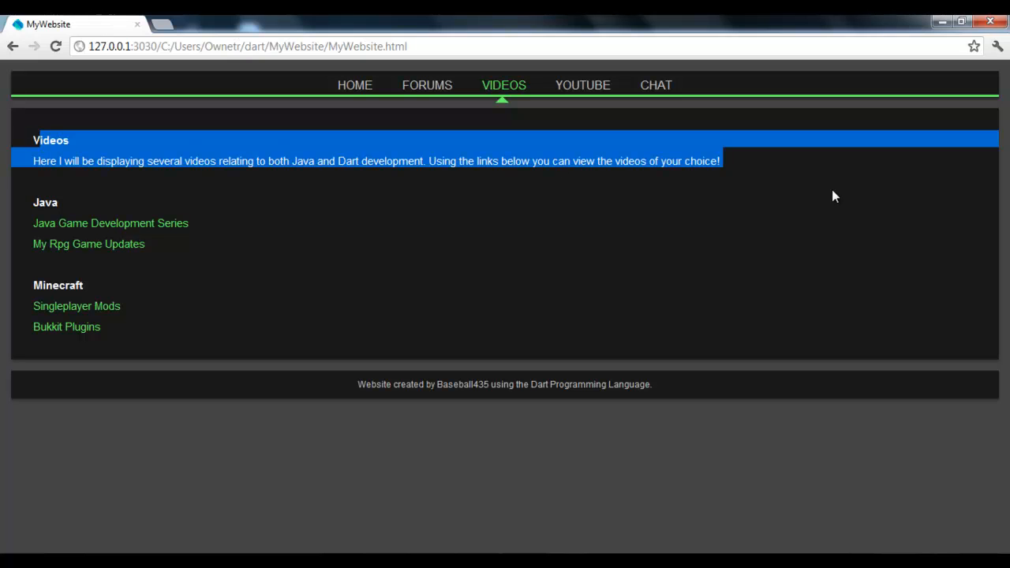
Show the Chat Room section, focus its fields and highlight the server-not-up disconnection message.
{"action": "left_click", "coordinate": [657, 86]}
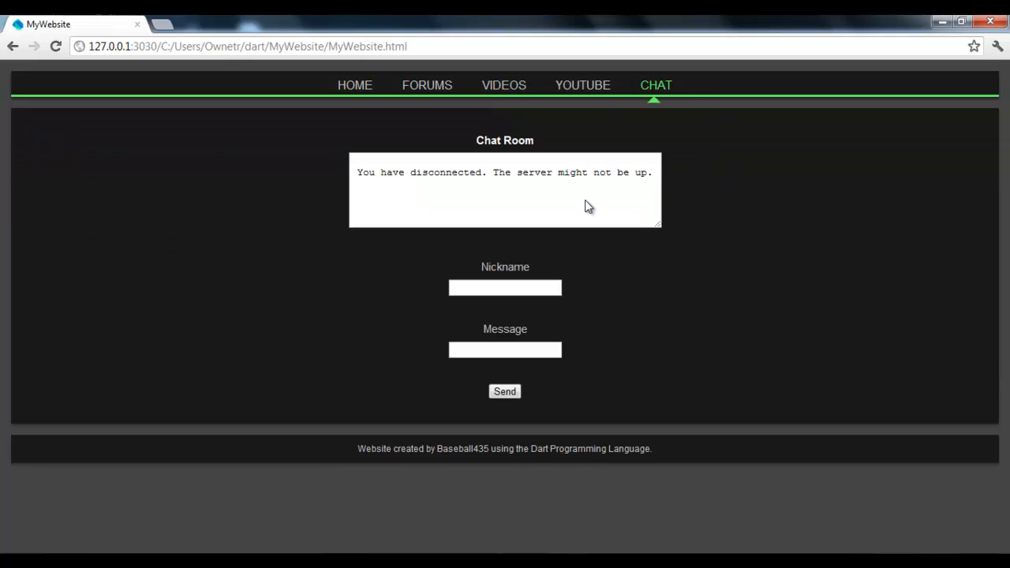
{"action": "left_click", "coordinate": [505, 287]}
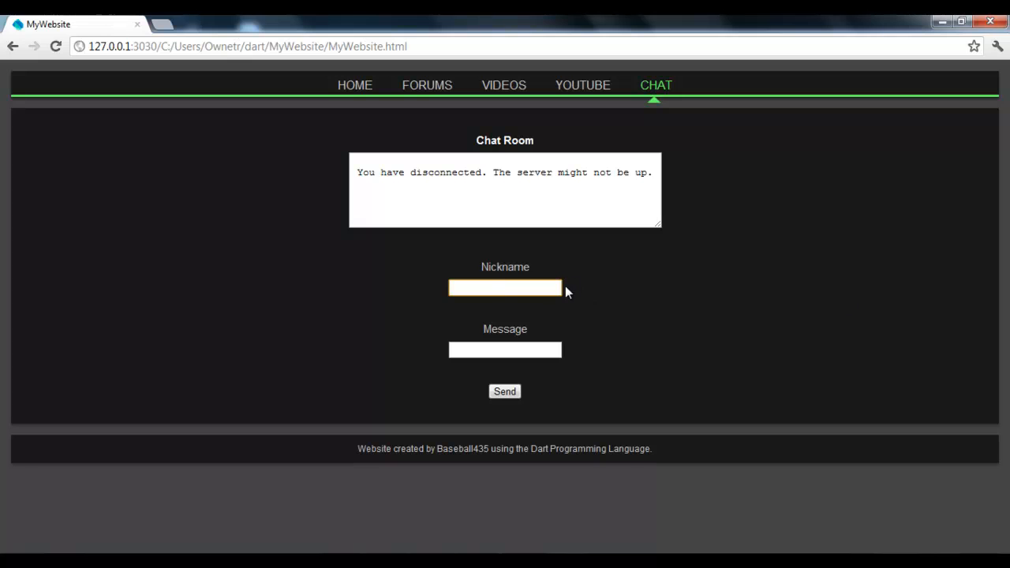
{"action": "left_click", "coordinate": [505, 349]}
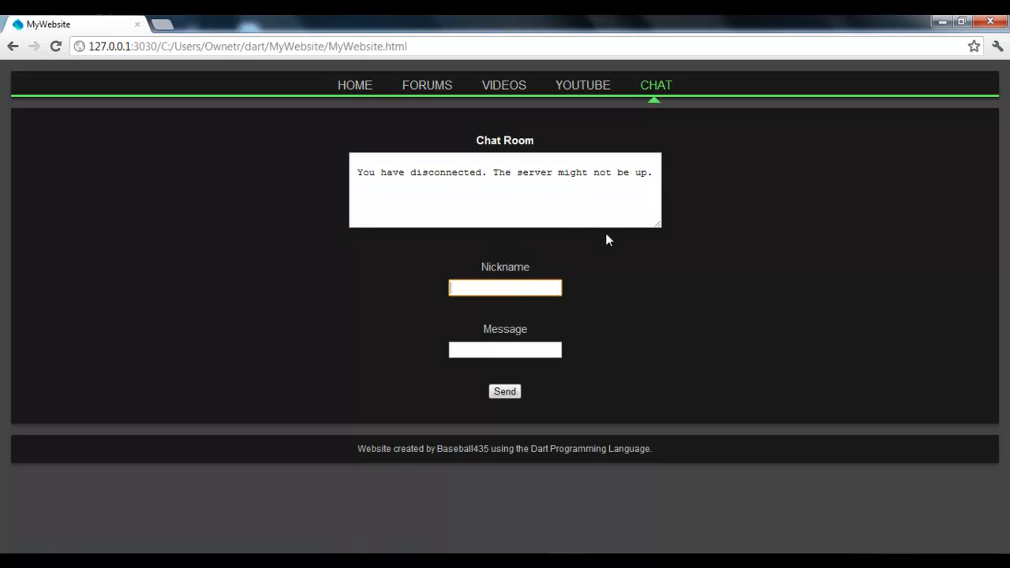
{"action": "mouse_move", "coordinate": [494, 368]}
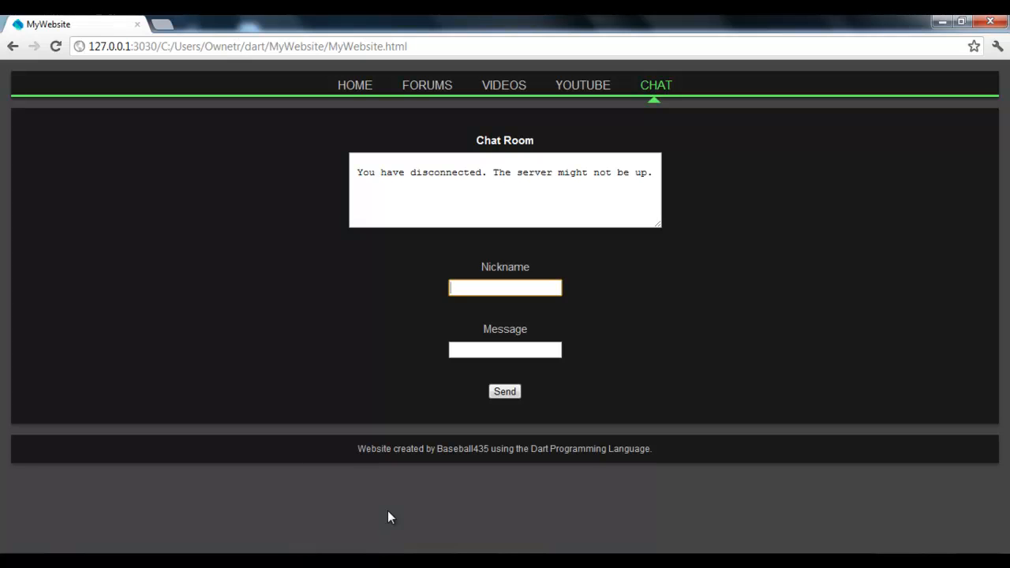
{"action": "left_click_drag", "start_coordinate": [395, 172], "coordinate": [652, 172]}
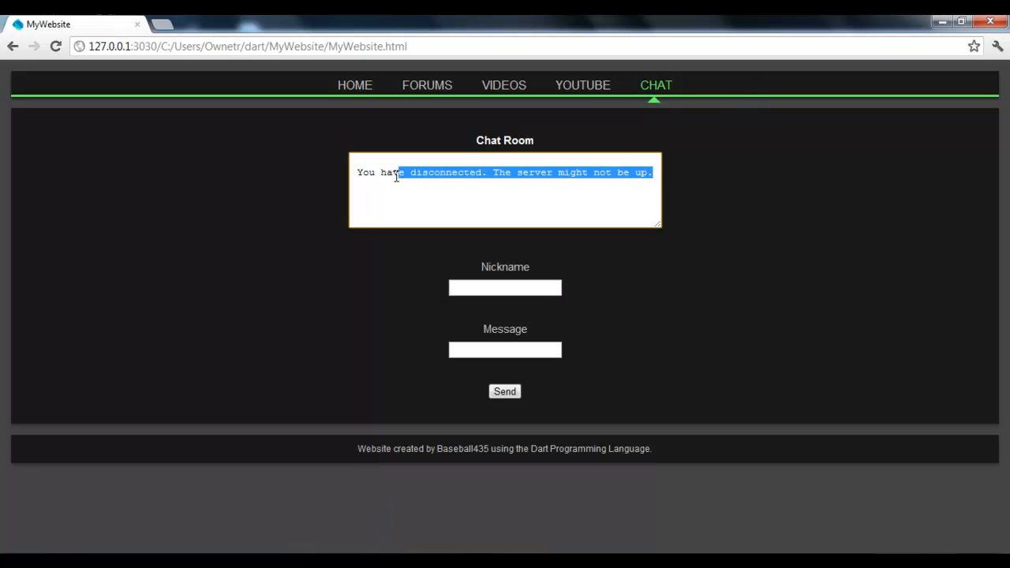
{"action": "left_click", "coordinate": [584, 196]}
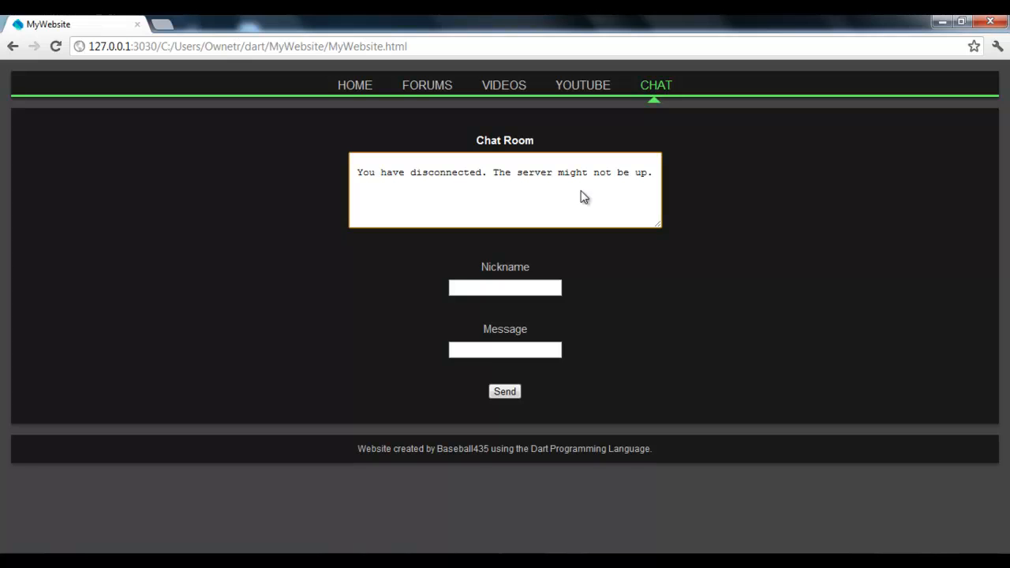
{"action": "mouse_move", "coordinate": [588, 246]}
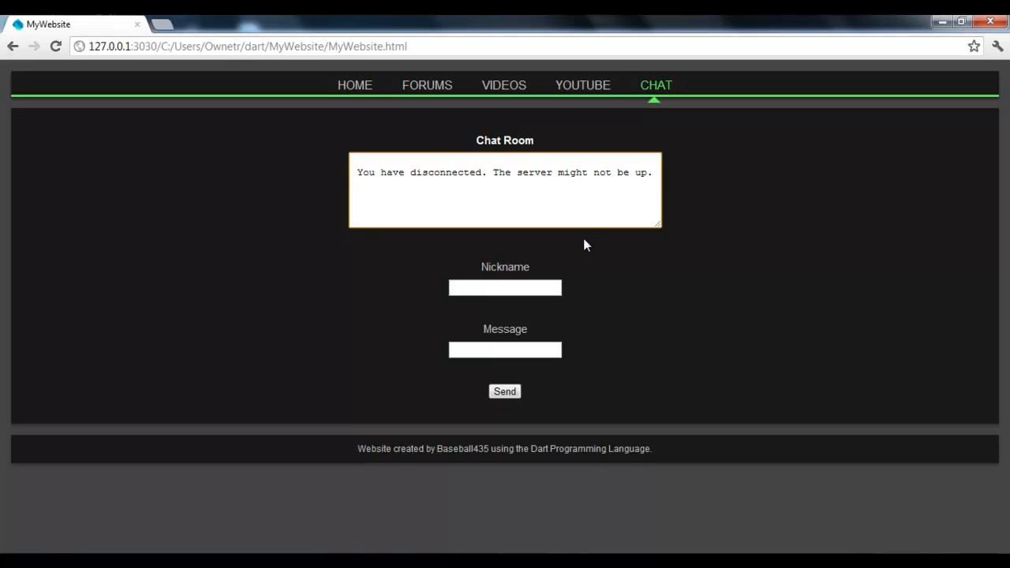
{"action": "left_click_drag", "start_coordinate": [354, 172], "coordinate": [483, 172]}
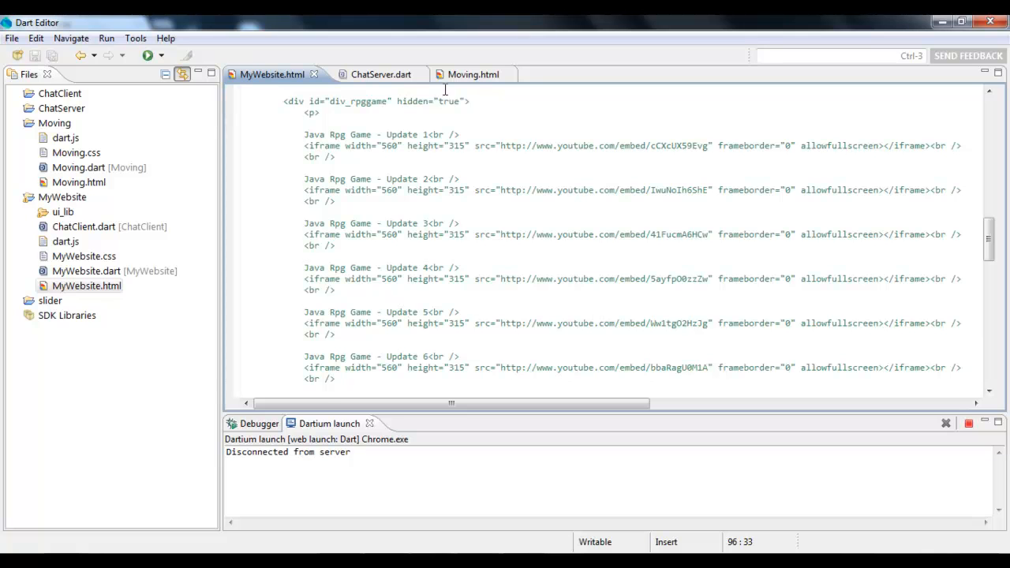
Relaunch the site so the Chat Room connects and shows 'Welcome to Baseball435's Chat!'.
{"action": "left_click", "coordinate": [377, 75]}
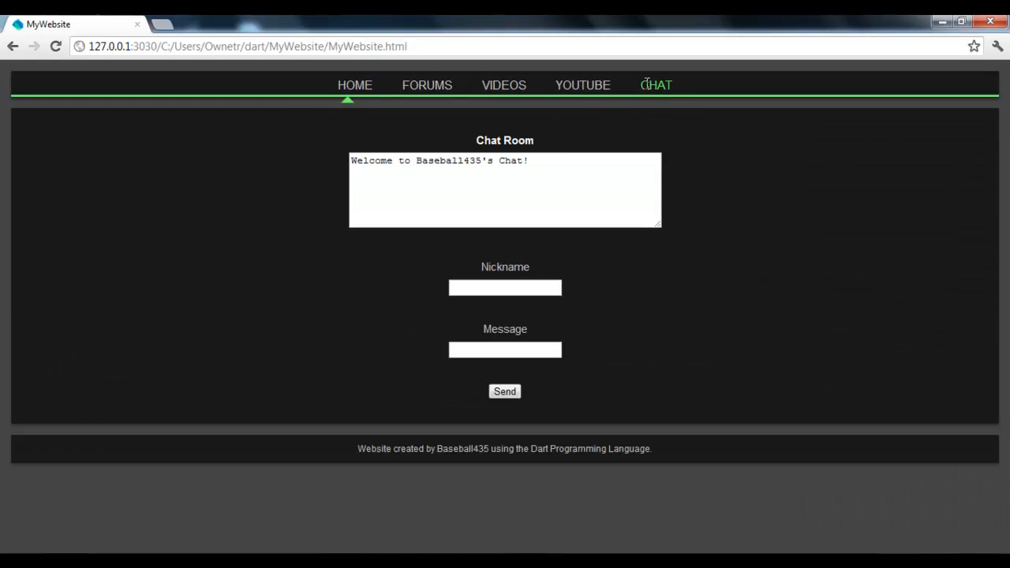
{"action": "left_click", "coordinate": [657, 85]}
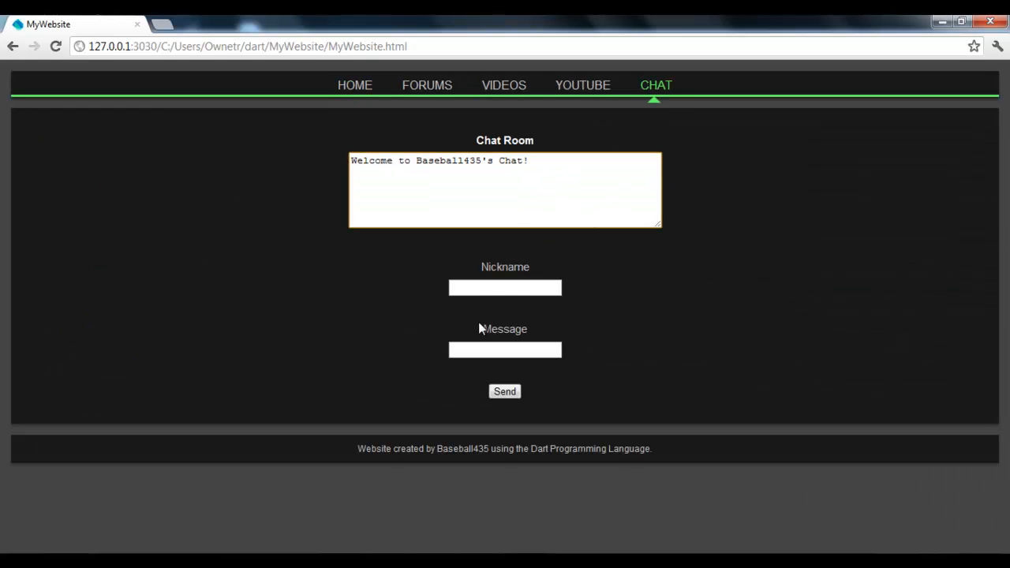
Enter nickname 'Jo' and send 'Hello Youtube' to the chat room.
{"action": "type", "text": "Jo"}
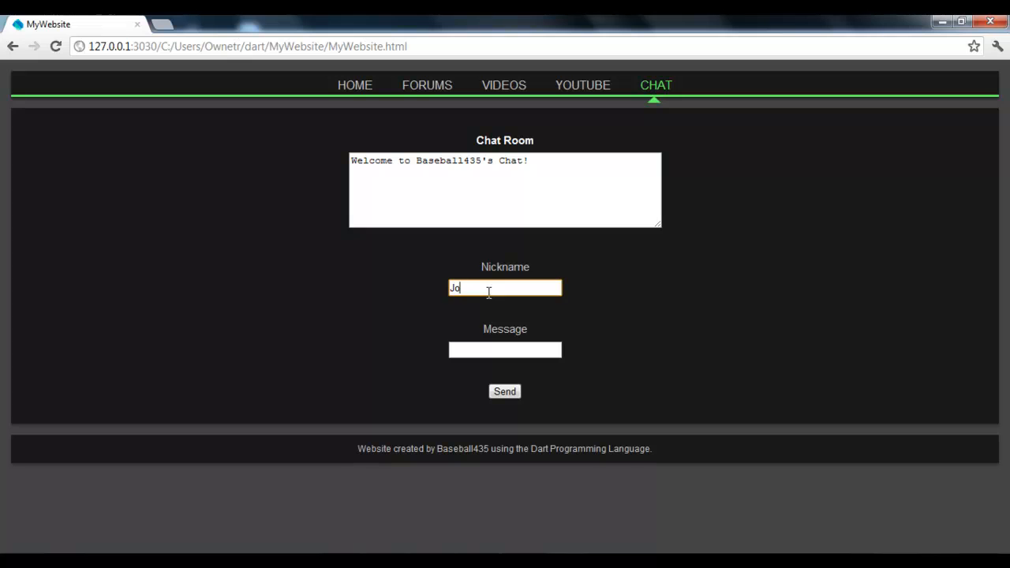
{"action": "left_click", "coordinate": [505, 350]}
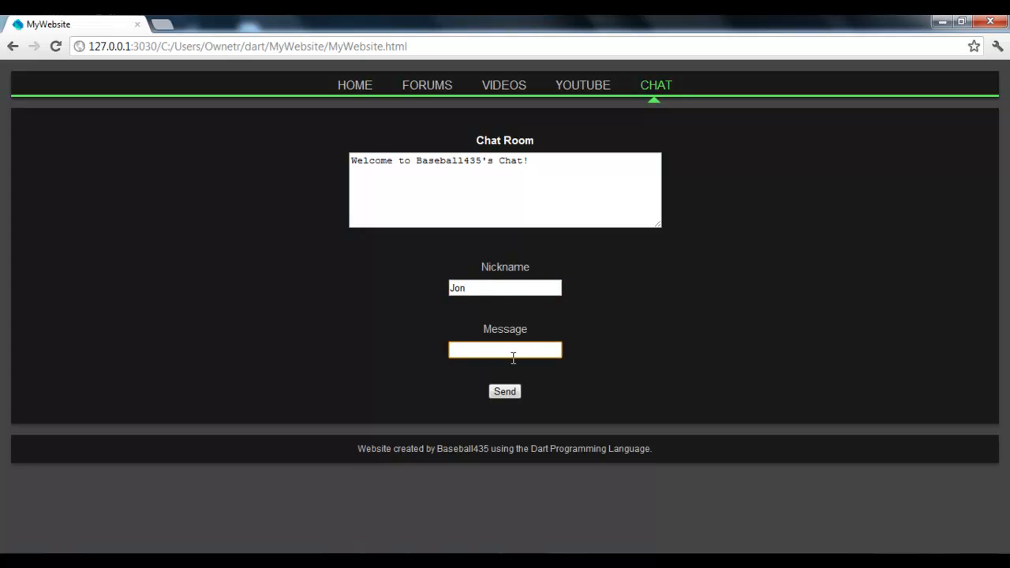
{"action": "type", "text": "Hello Youtube"}
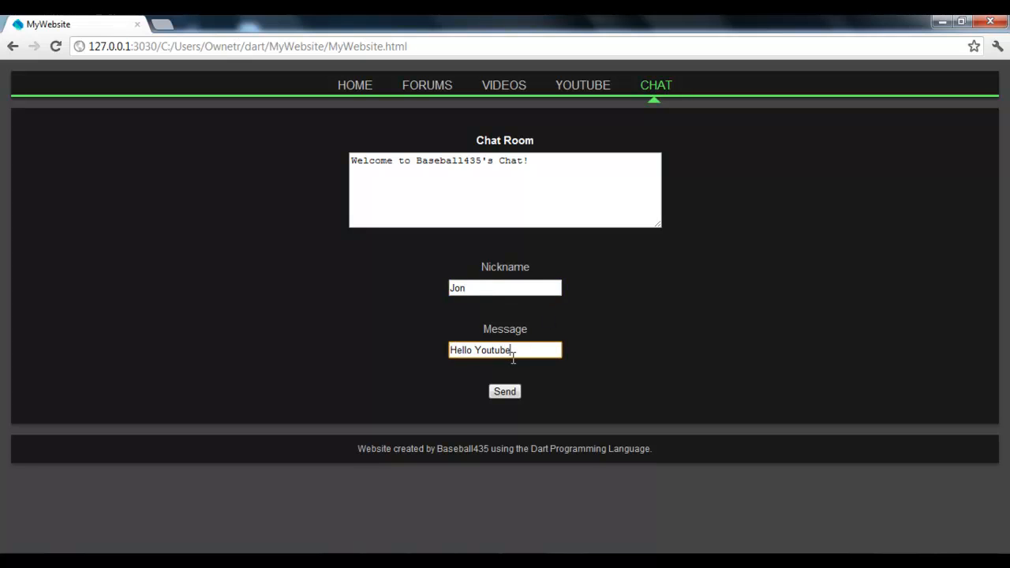
{"action": "left_click", "coordinate": [506, 392]}
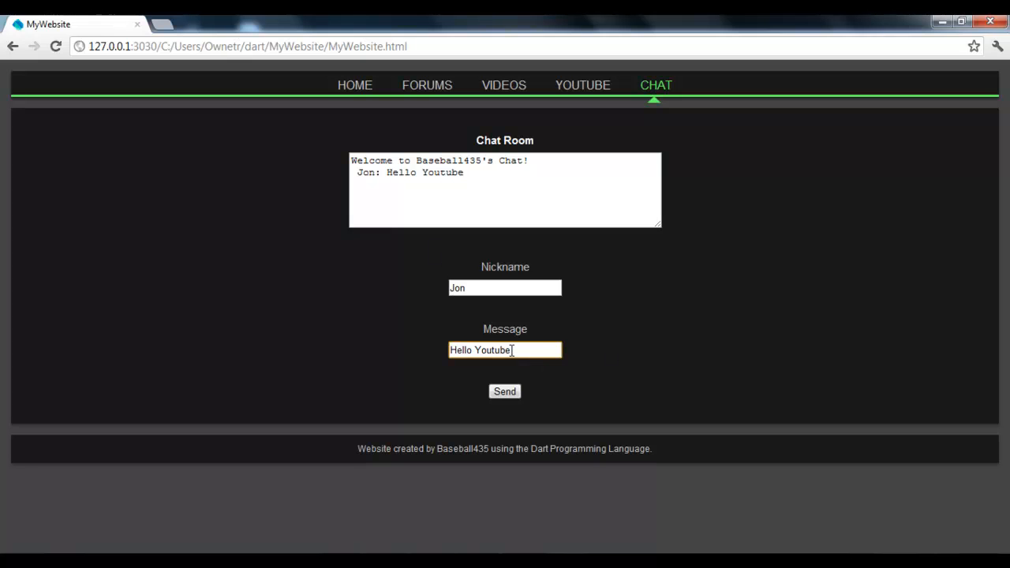
Select and clear the sent message text, then start a new nickname 'J' in the second chat tab.
{"action": "double_click", "coordinate": [499, 351]}
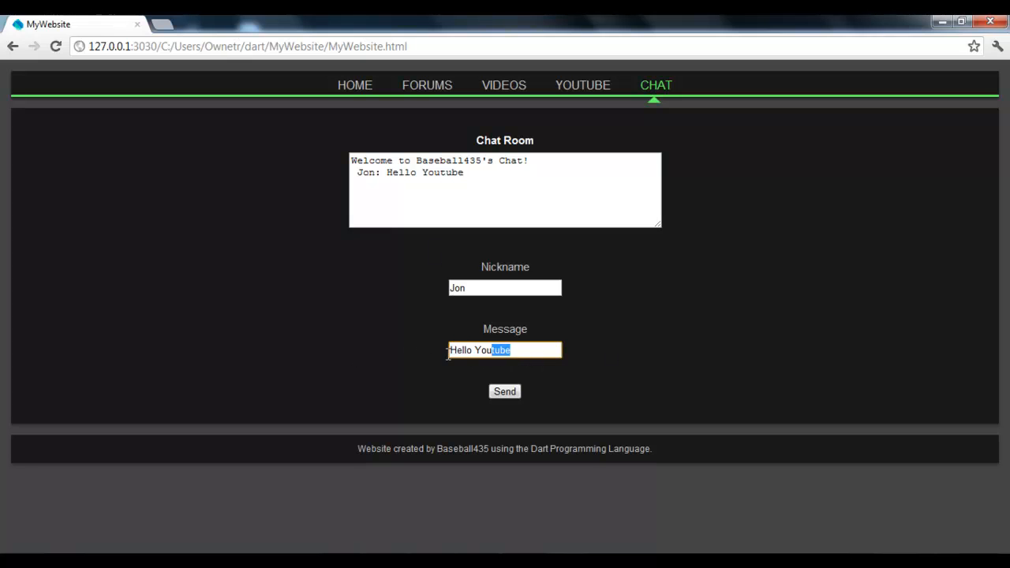
{"action": "triple_click", "coordinate": [506, 350]}
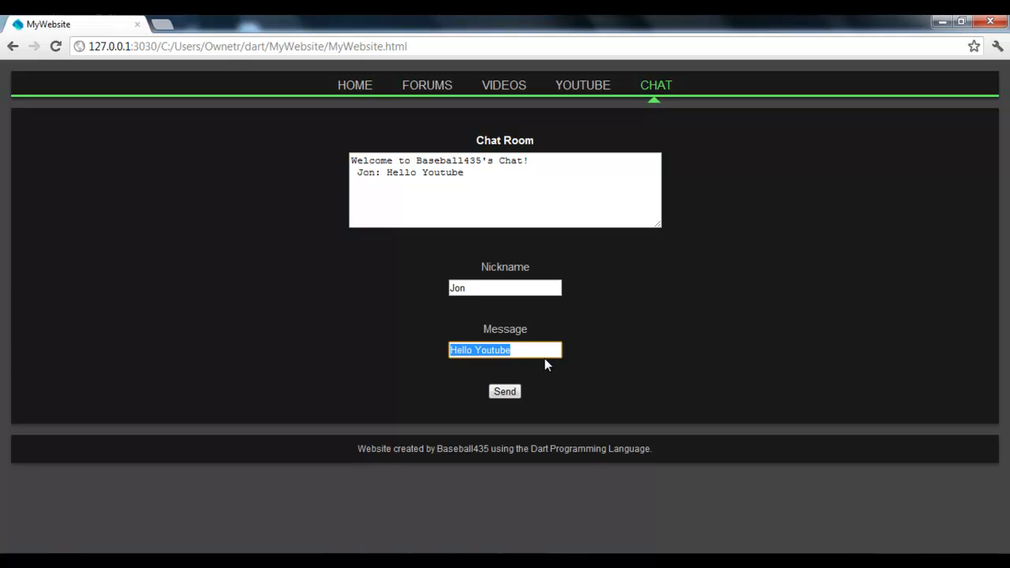
{"action": "mouse_move", "coordinate": [553, 344]}
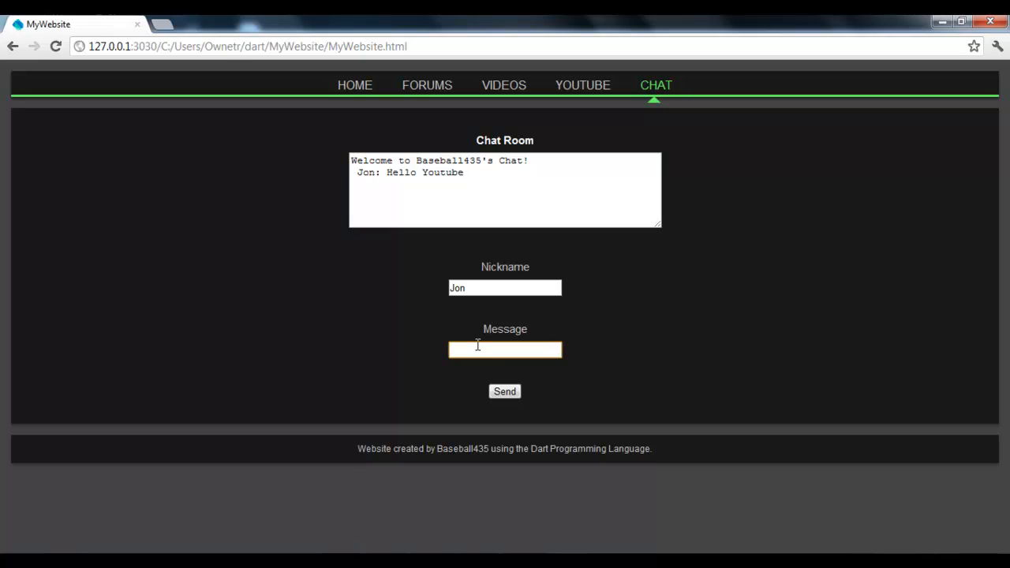
{"action": "left_click", "coordinate": [506, 392]}
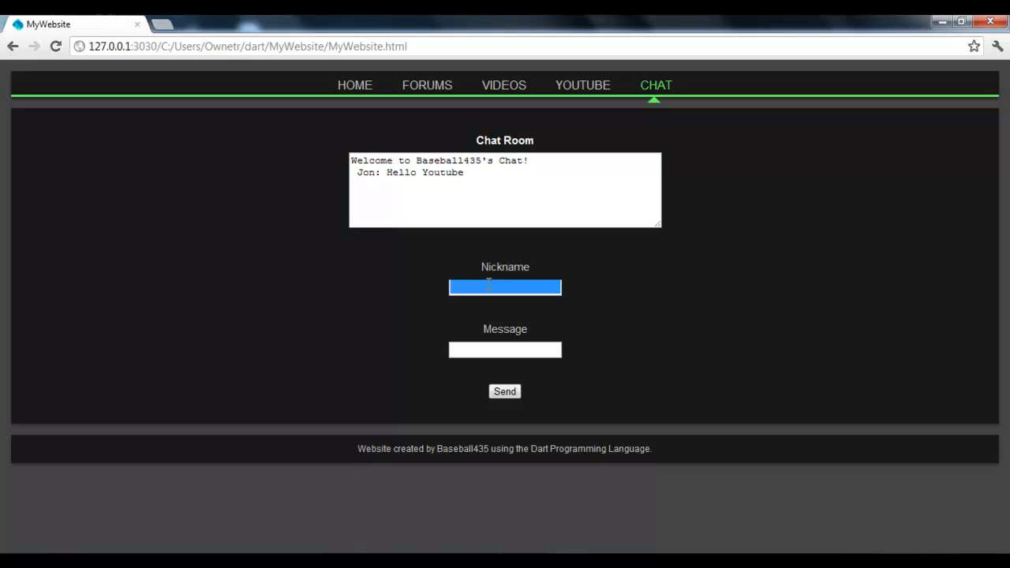
{"action": "type", "text": "J"}
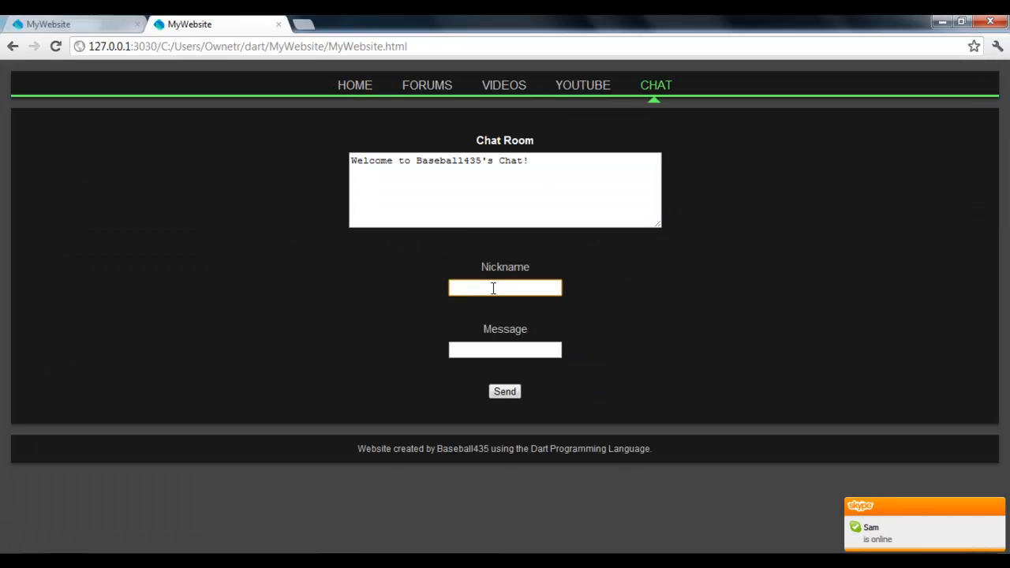
As Baseball435 post 'Hello Ther', reply 'Hey how are you', and enlarge the chat message log.
{"action": "type", "text": "Baseball435"}
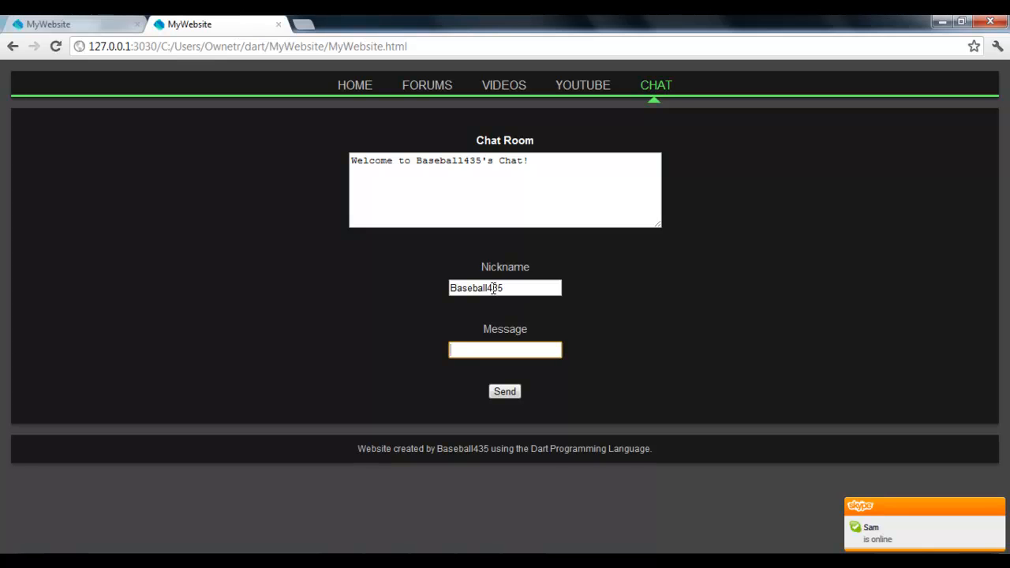
{"action": "type", "text": "Hello Ther"}
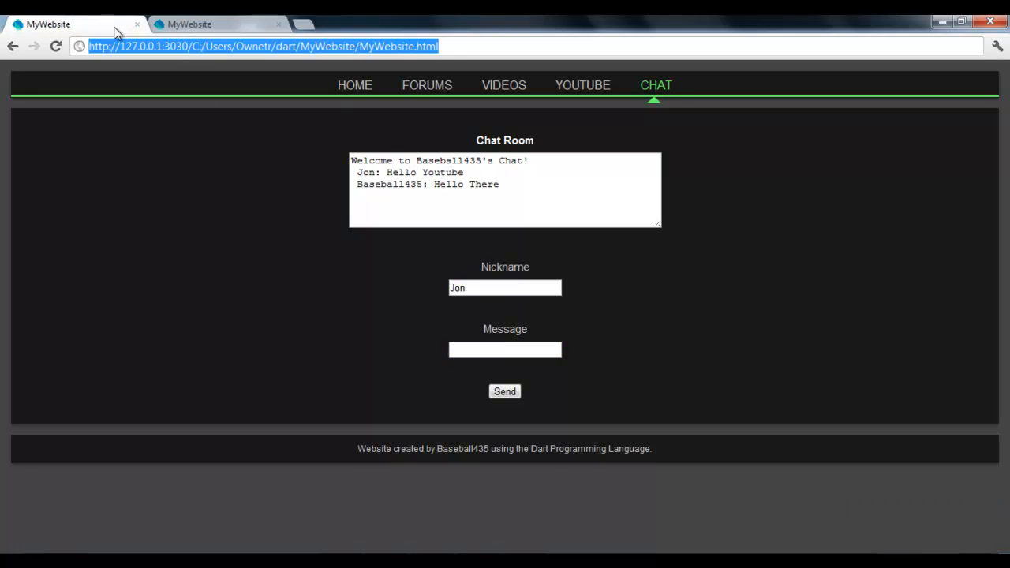
{"action": "left_click", "coordinate": [506, 350]}
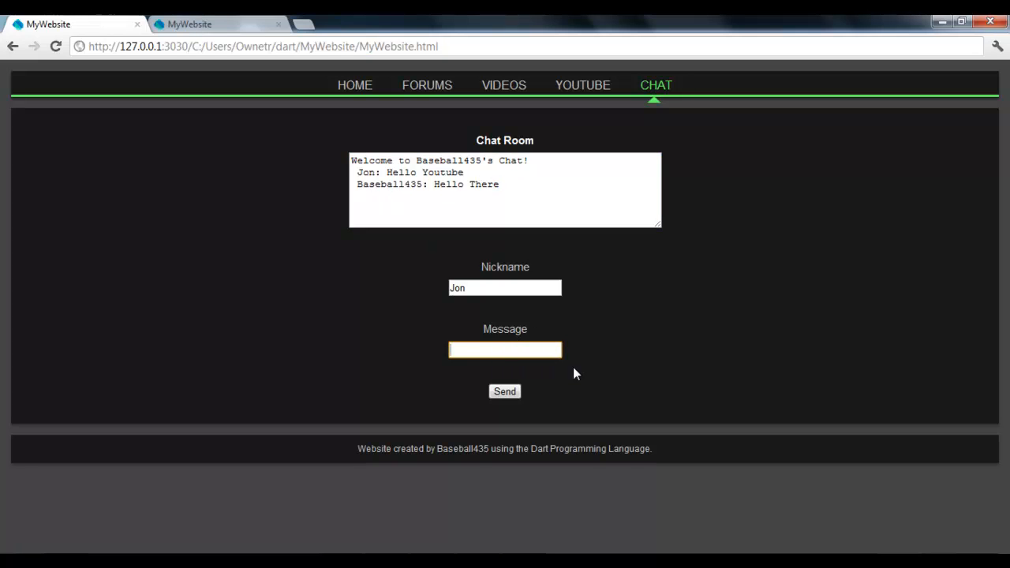
{"action": "type", "text": "Hey how are you"}
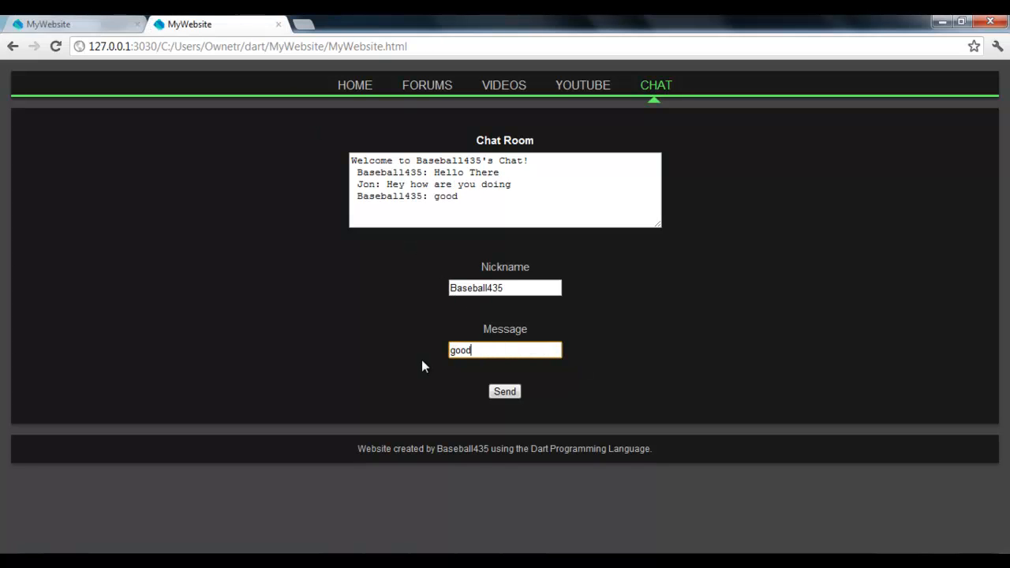
{"action": "left_click", "coordinate": [505, 392]}
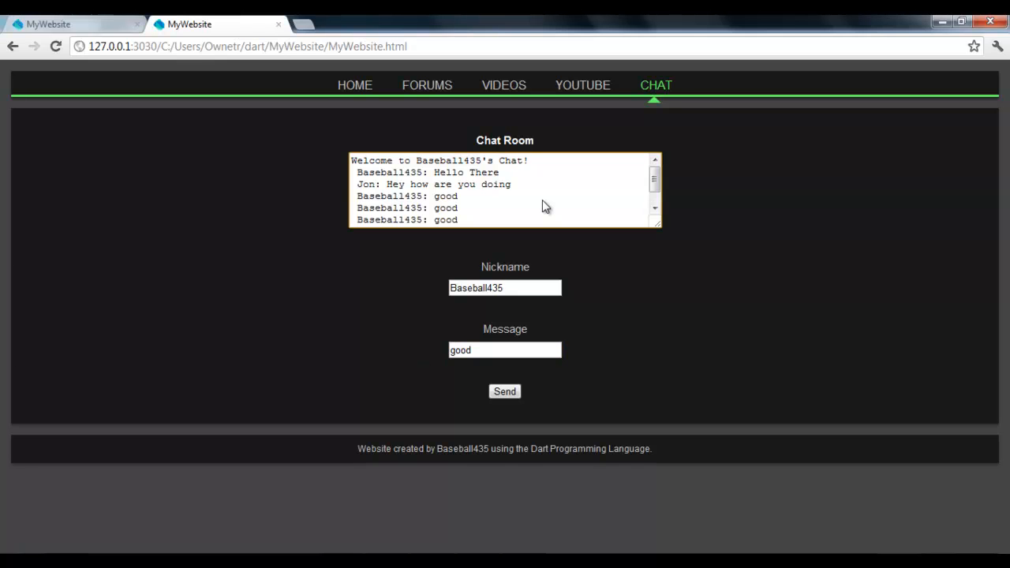
{"action": "left_click", "coordinate": [505, 392]}
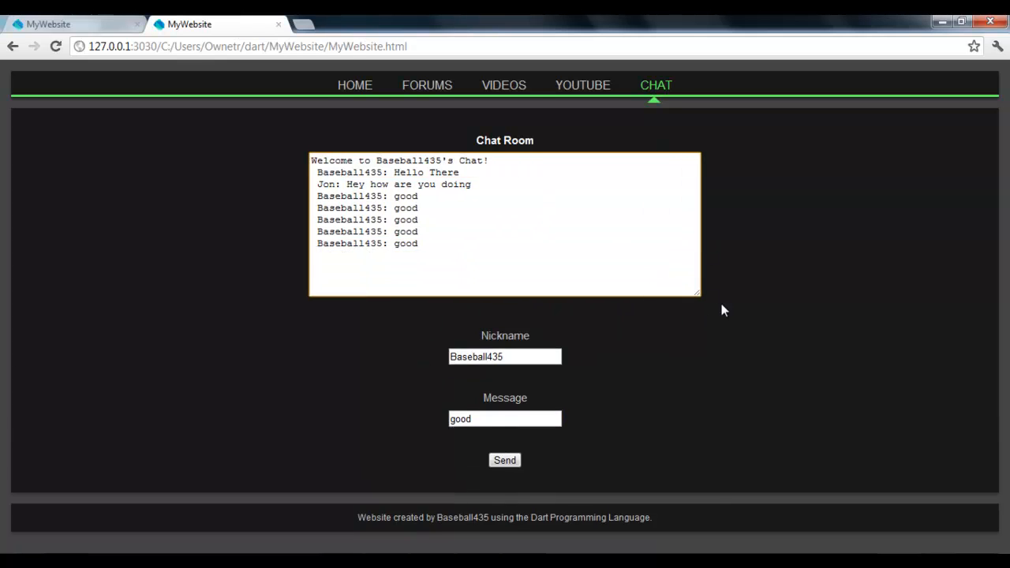
Check the other user's chat, visit Forums and Home, and follow the Official Dart Website link.
{"action": "scroll", "scroll_direction": "down", "scroll_amount": 3}
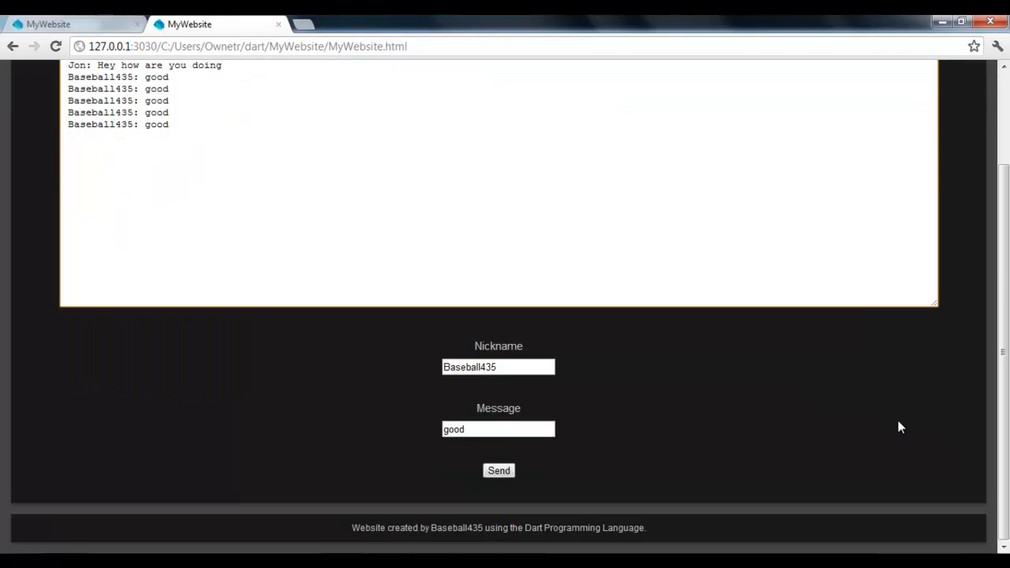
{"action": "scroll", "scroll_direction": "up", "scroll_amount": 3}
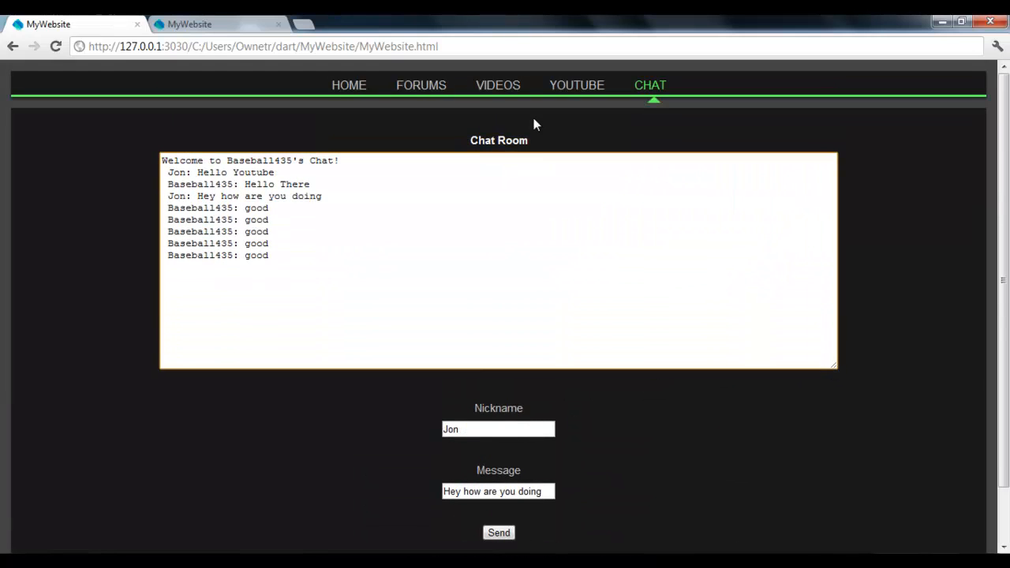
{"action": "mouse_move", "coordinate": [395, 83]}
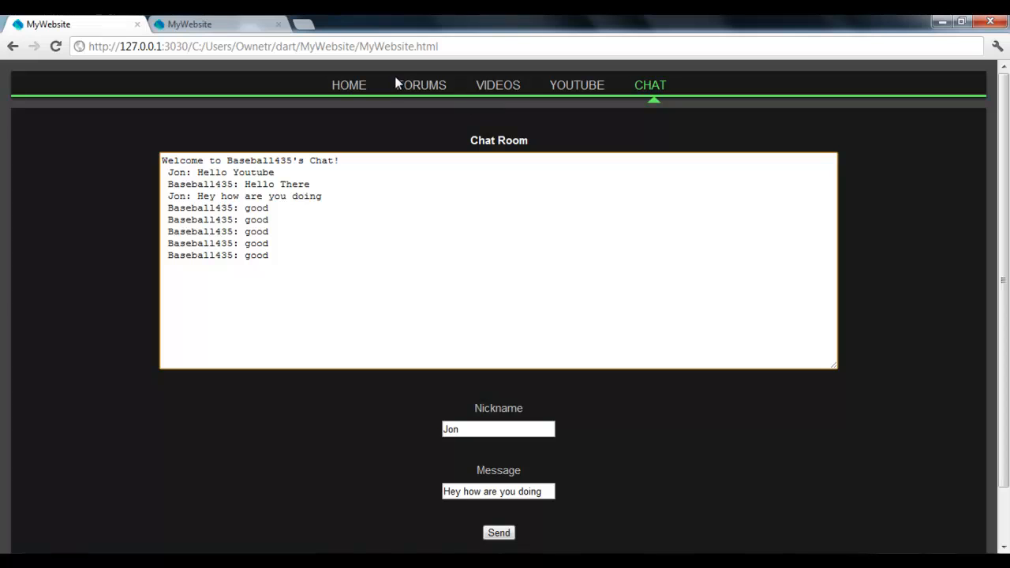
{"action": "mouse_move", "coordinate": [405, 116]}
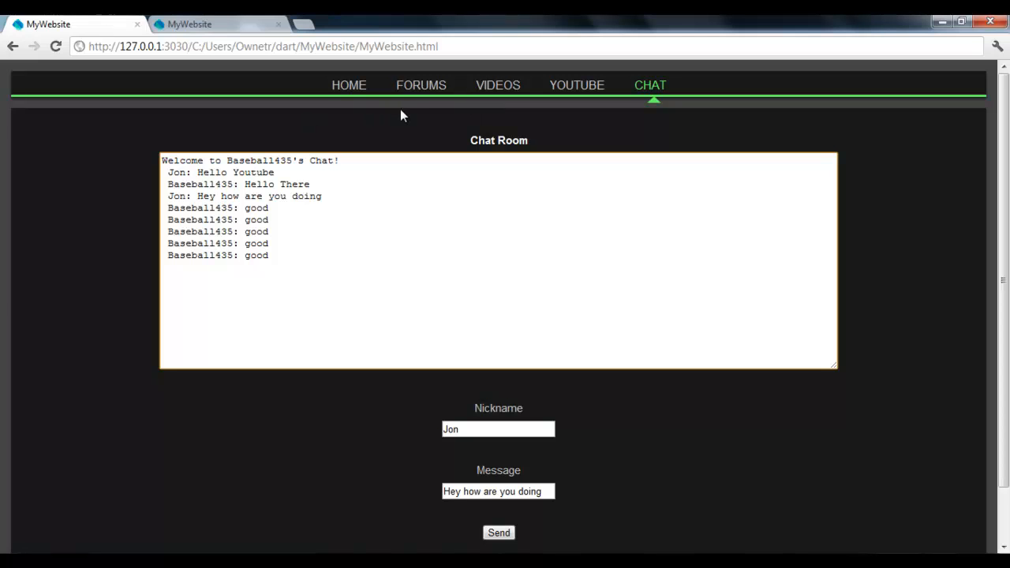
{"action": "mouse_move", "coordinate": [407, 90]}
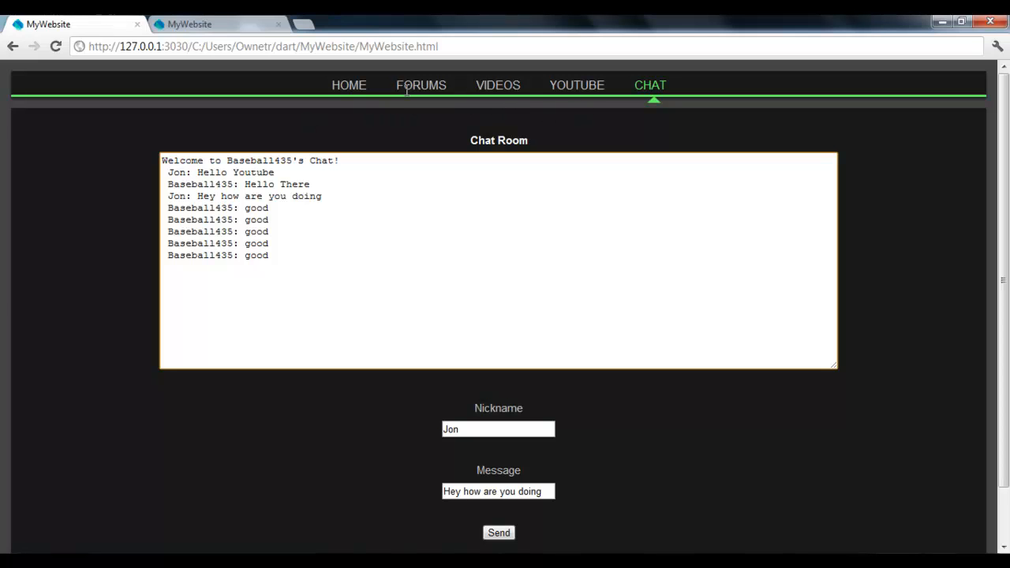
{"action": "left_click", "coordinate": [421, 85]}
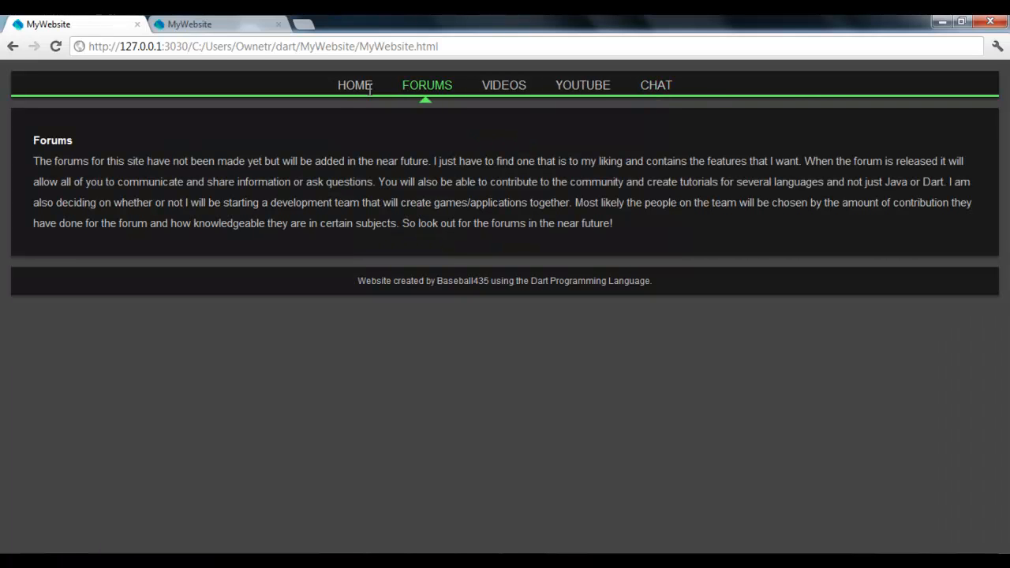
{"action": "left_click", "coordinate": [357, 86]}
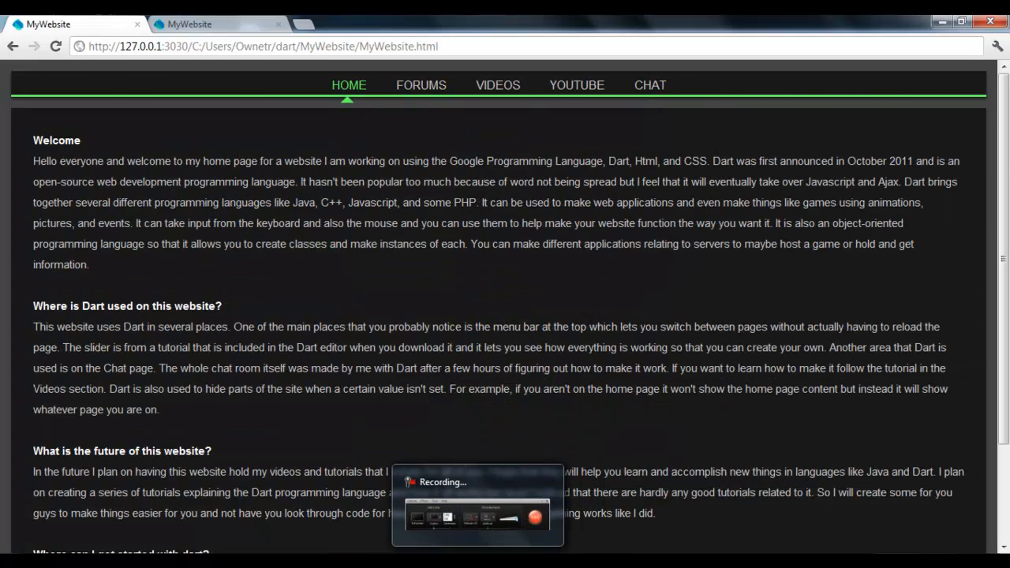
{"action": "scroll", "scroll_direction": "down", "scroll_amount": 3}
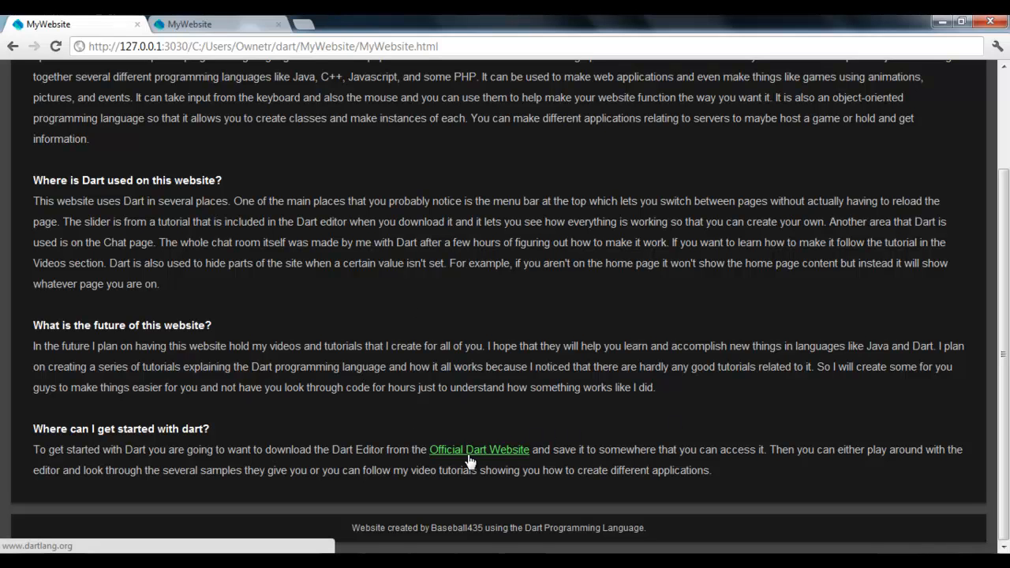
{"action": "left_click", "coordinate": [480, 448]}
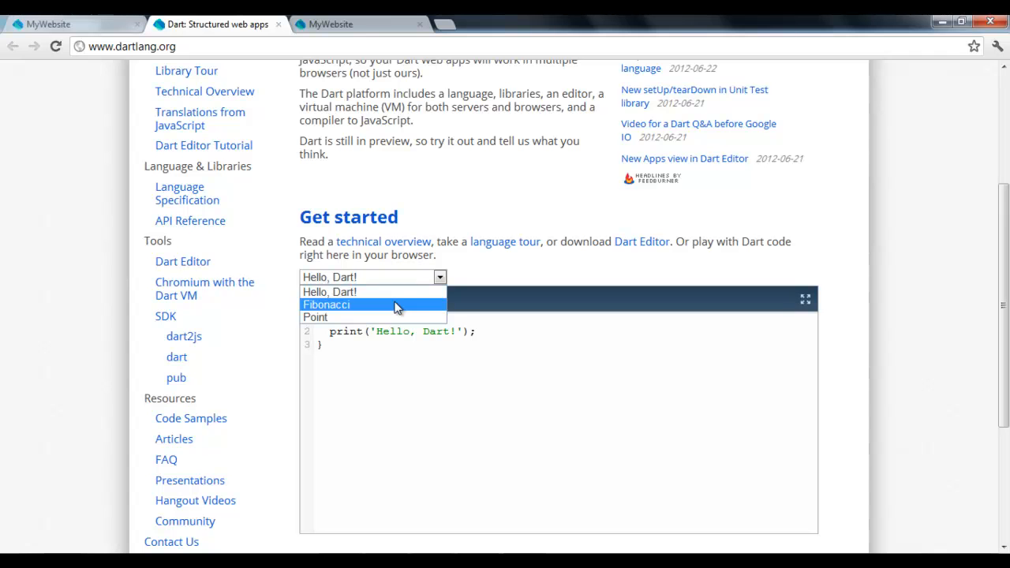
Browse dartlang.org's Code Samples and Community pages, then start the Language Tour.
{"action": "left_click", "coordinate": [315, 318]}
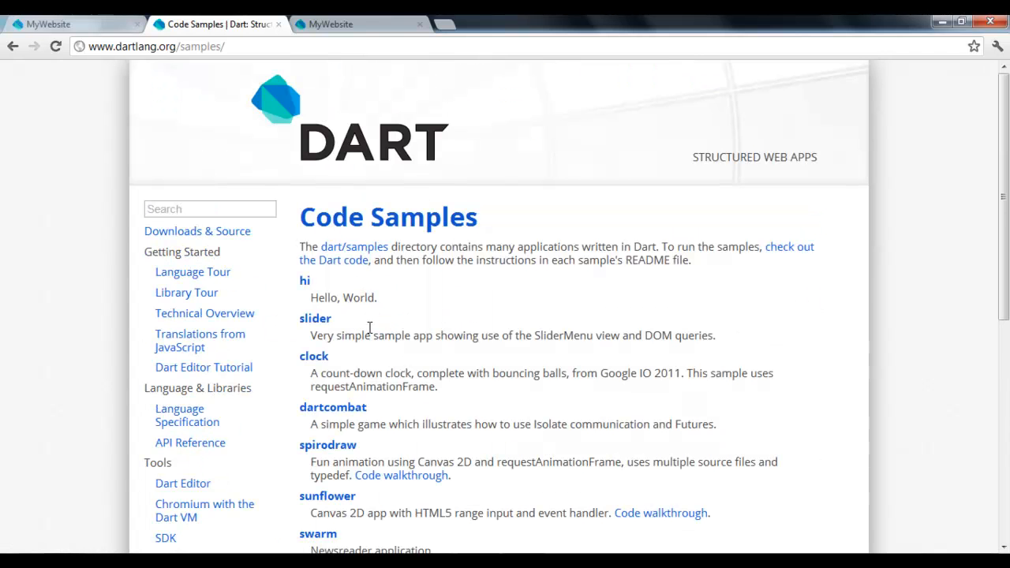
{"action": "scroll", "scroll_direction": "down", "scroll_amount": 3}
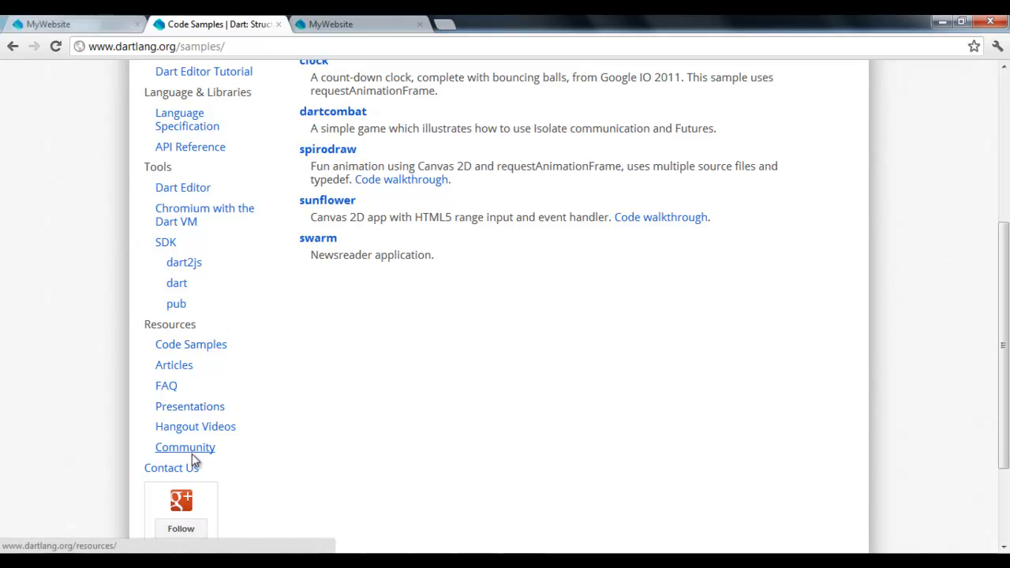
{"action": "left_click", "coordinate": [184, 447]}
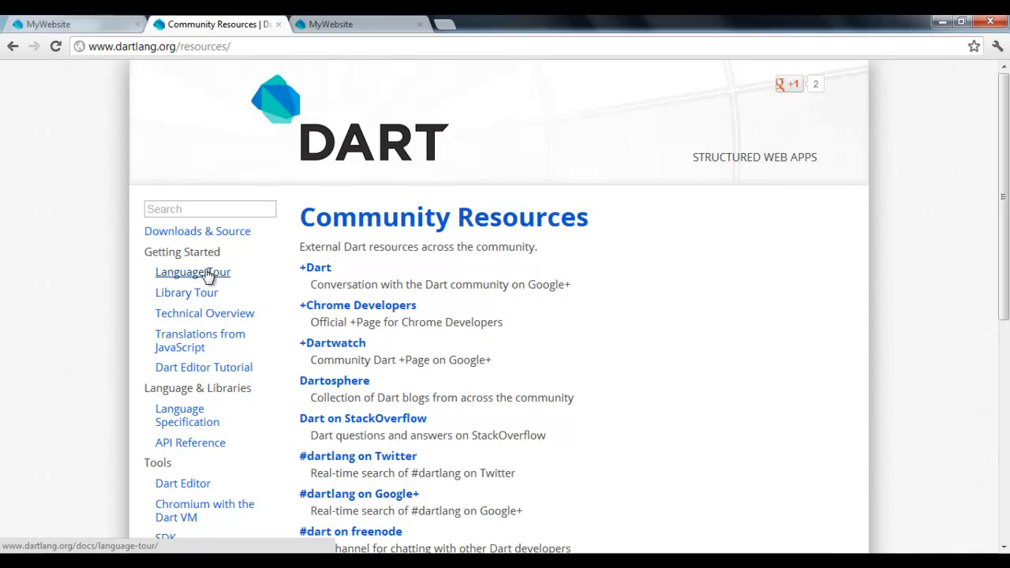
{"action": "left_click", "coordinate": [192, 272]}
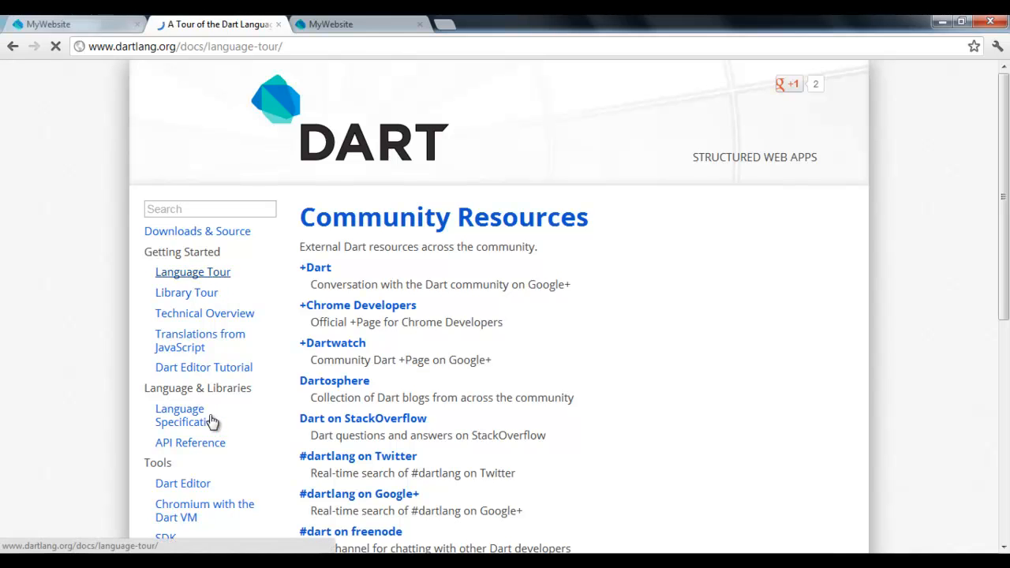
{"action": "left_click", "coordinate": [183, 483]}
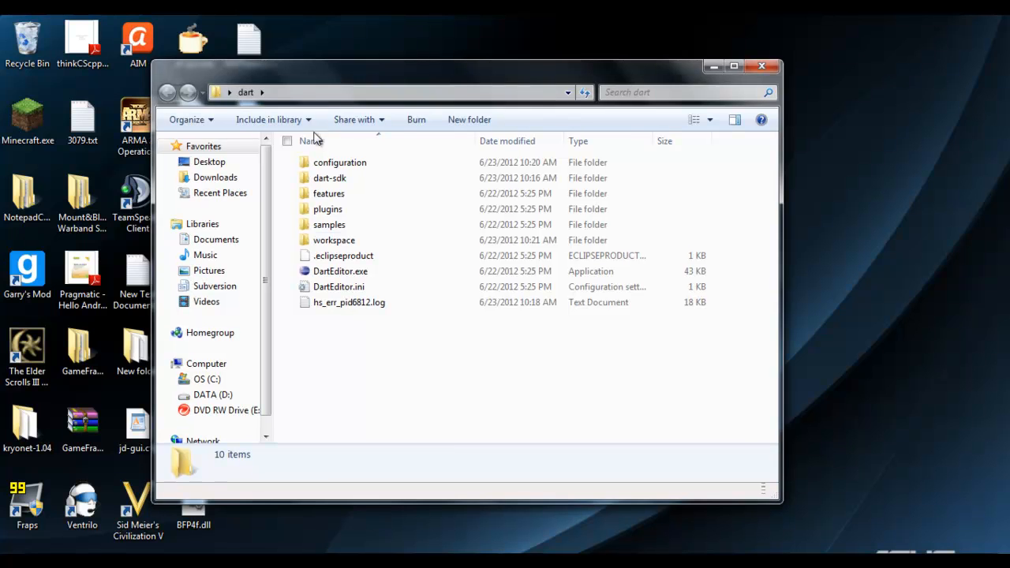
{"action": "left_click", "coordinate": [341, 272]}
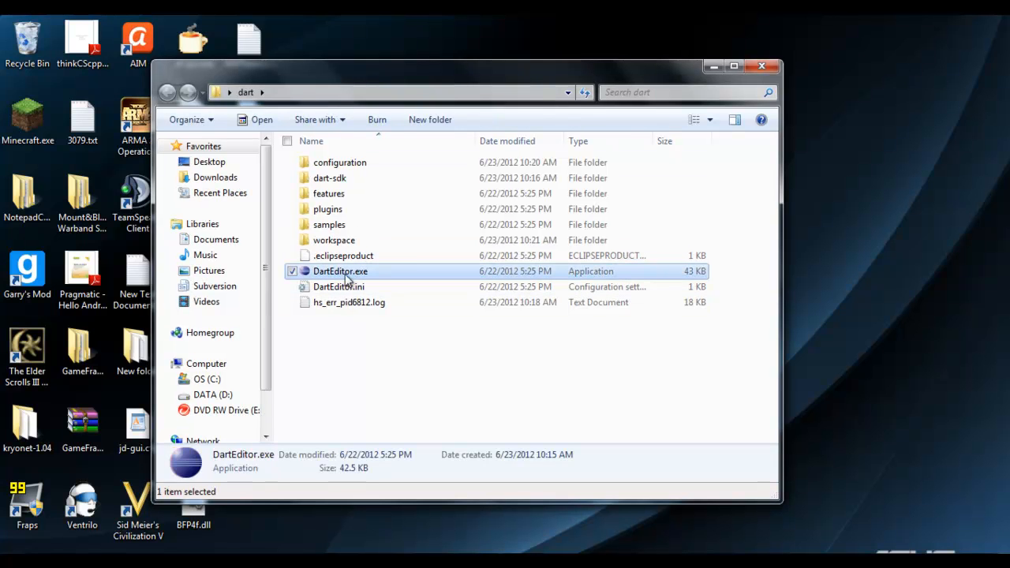
{"action": "left_click", "coordinate": [345, 256]}
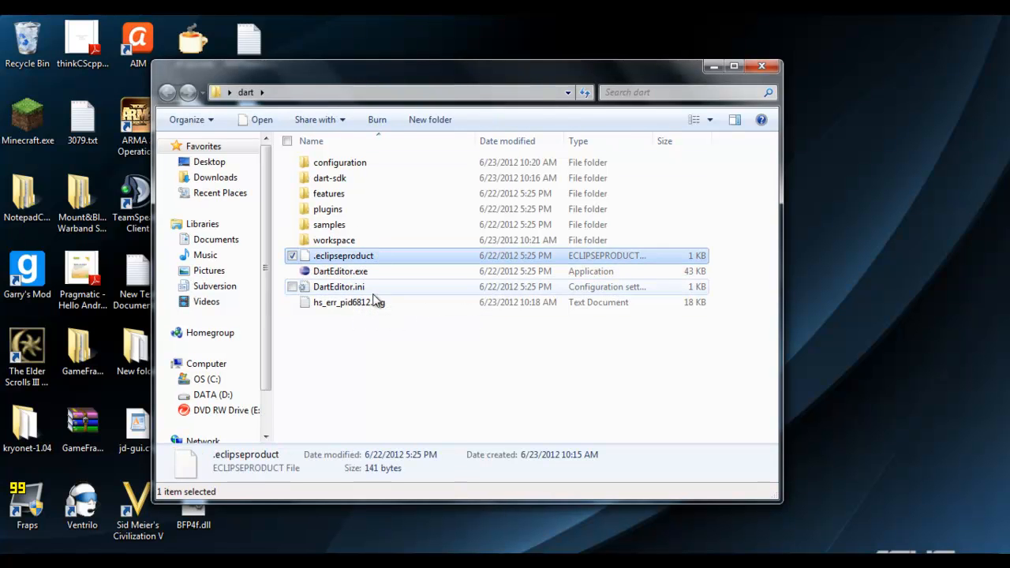
{"action": "left_click", "coordinate": [341, 272]}
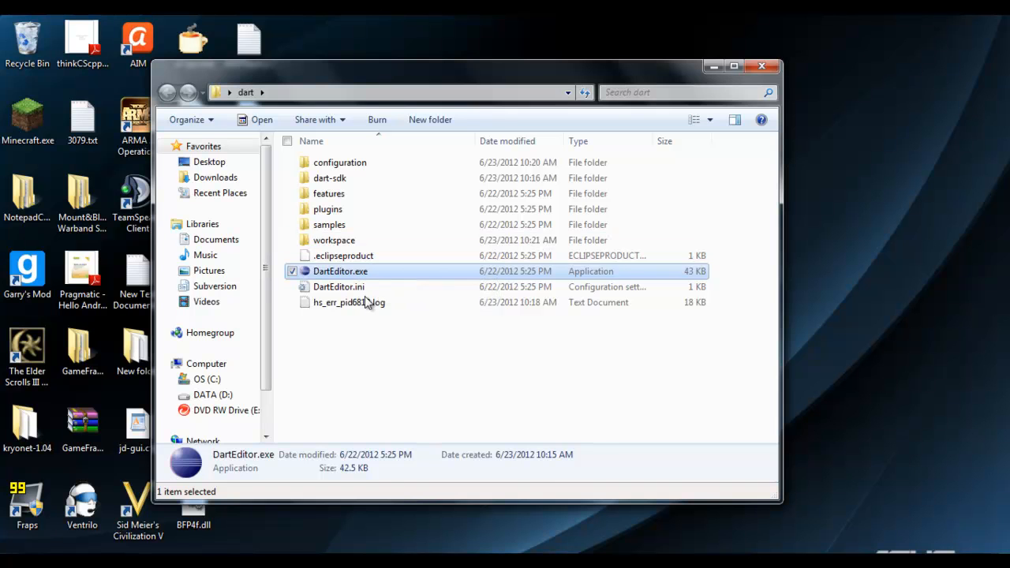
{"action": "left_click", "coordinate": [344, 255]}
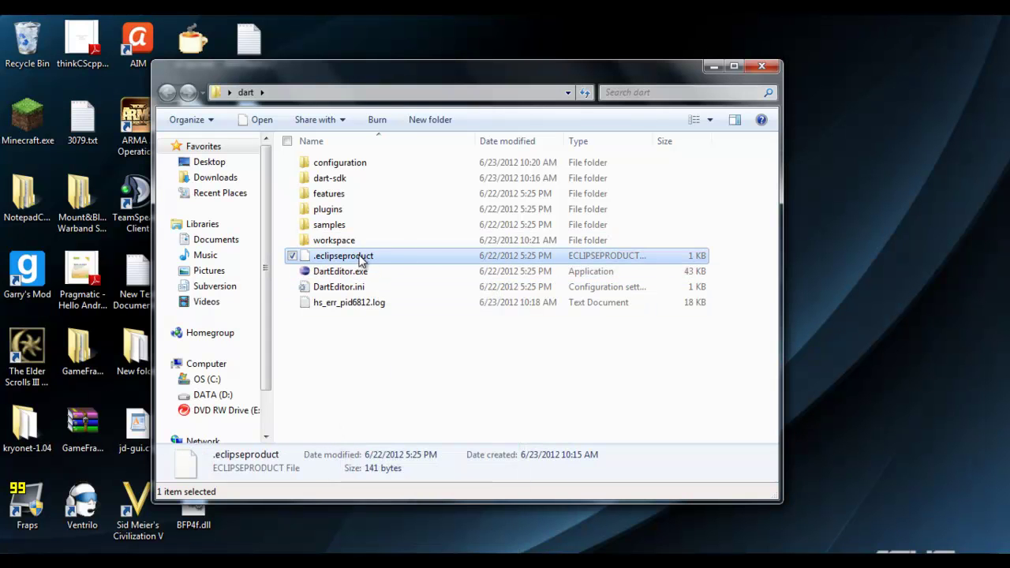
{"action": "left_click", "coordinate": [341, 271]}
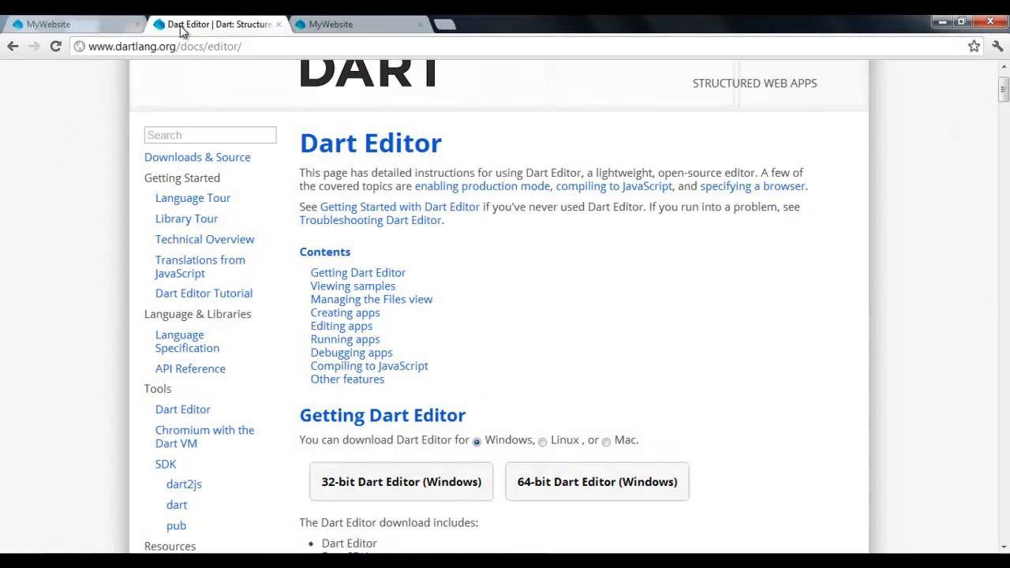
Glance at the MyWebsite chat tab, then scroll through the Dart Editor documentation page.
{"action": "left_click", "coordinate": [354, 23]}
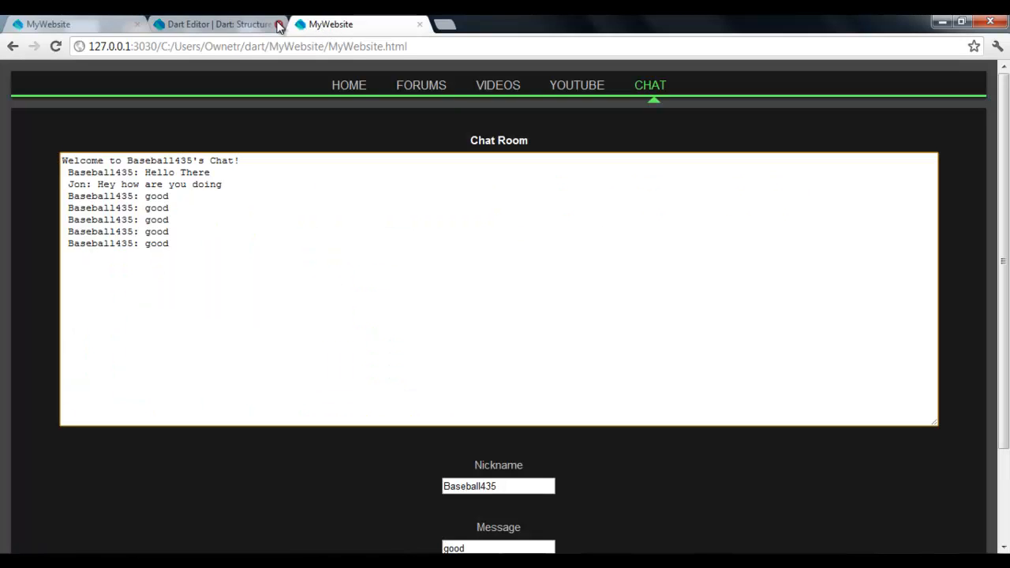
{"action": "mouse_move", "coordinate": [429, 37]}
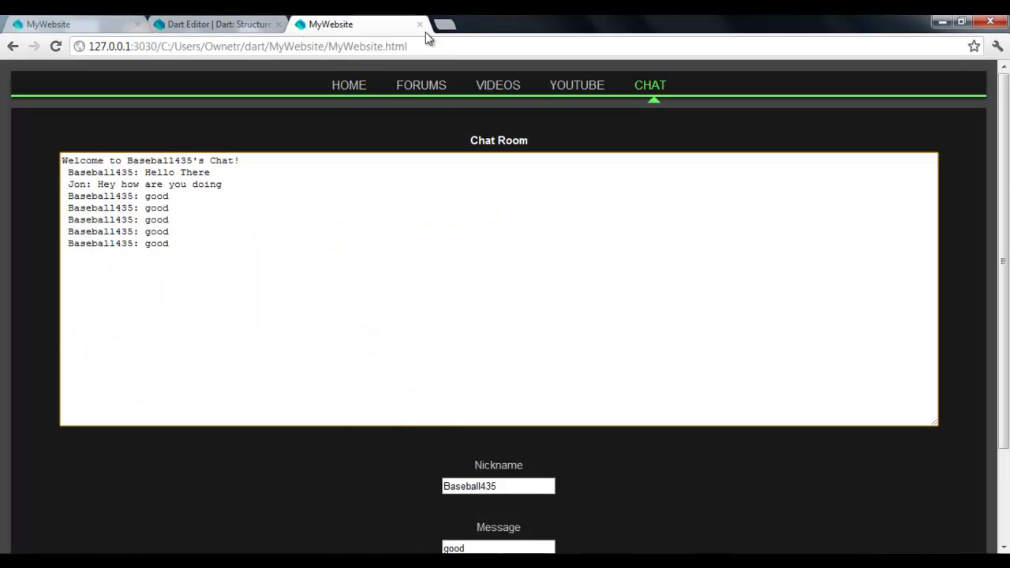
{"action": "left_click", "coordinate": [221, 24]}
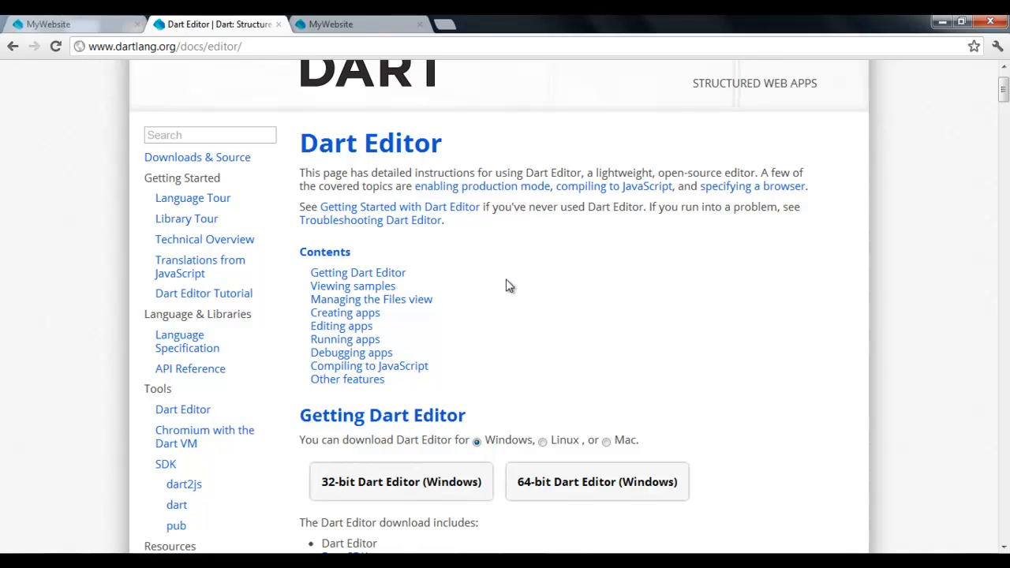
{"action": "scroll", "scroll_direction": "down", "scroll_amount": 3}
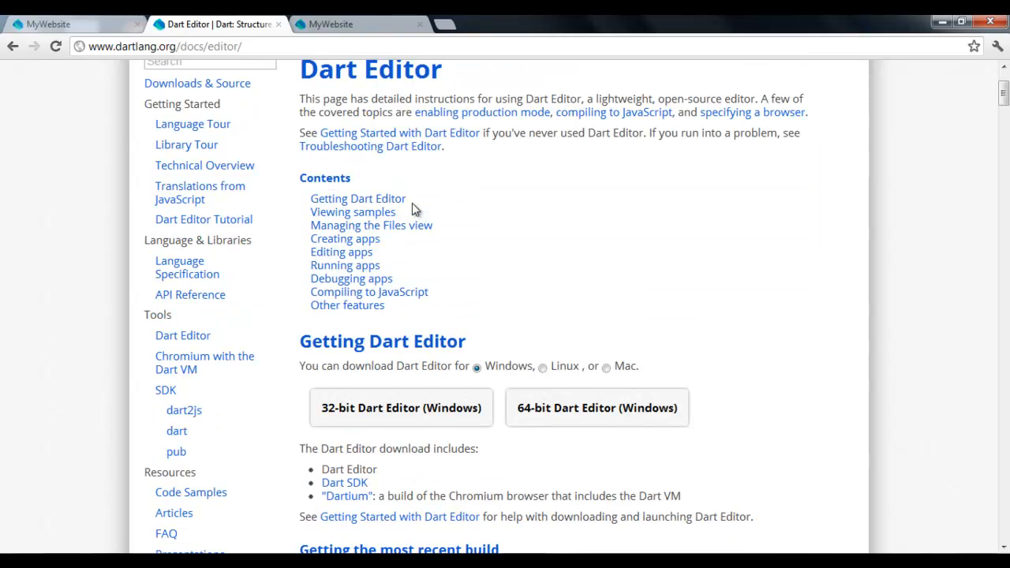
{"action": "scroll", "scroll_direction": "down", "scroll_amount": 3}
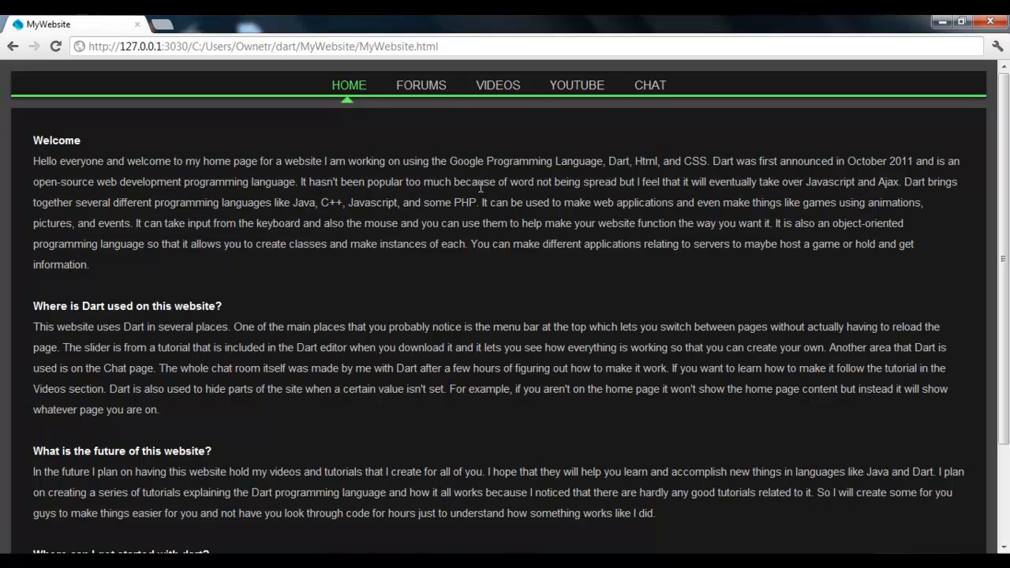
{"action": "mouse_move", "coordinate": [513, 198]}
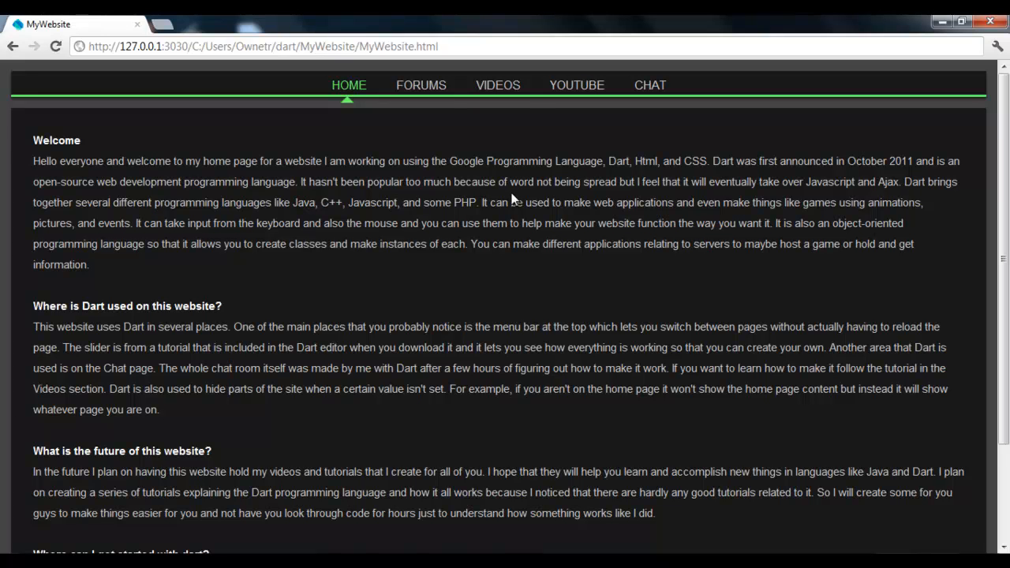